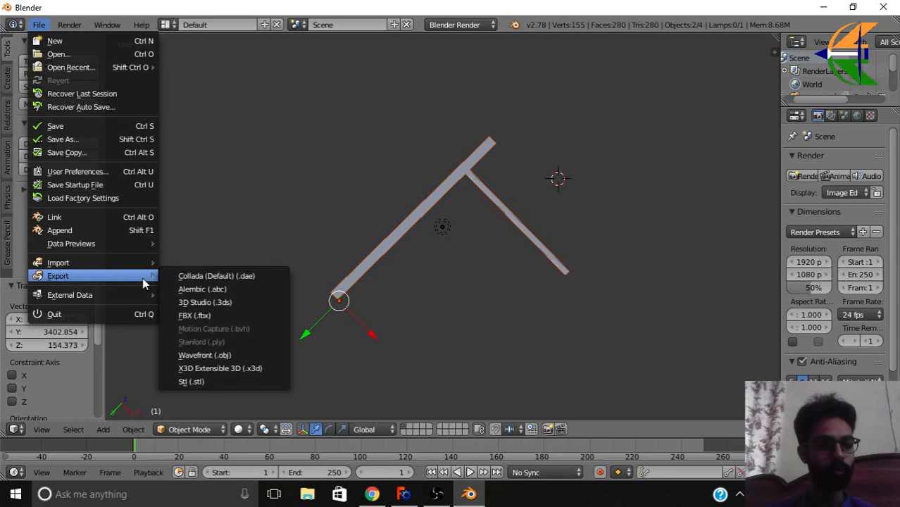
mouse_move(215, 359)
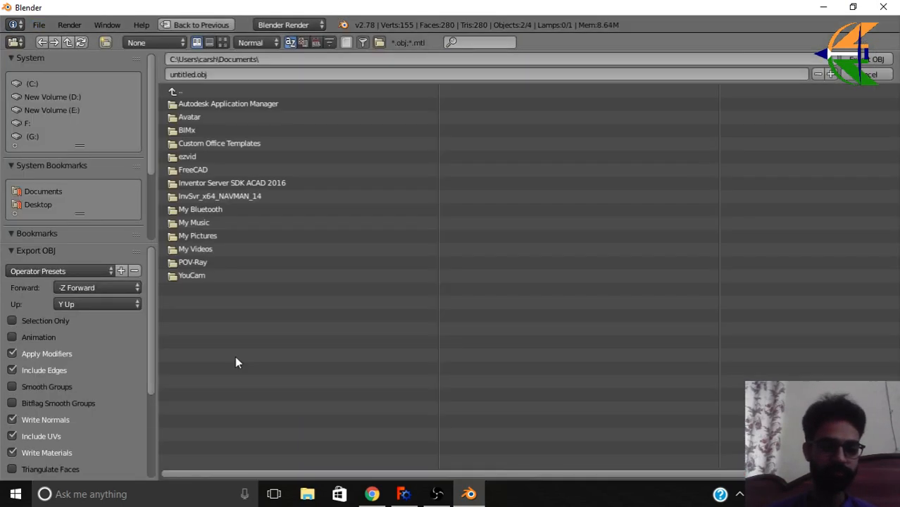
- Point the OBJ export at the sample folder on the Desktop
click(38, 204)
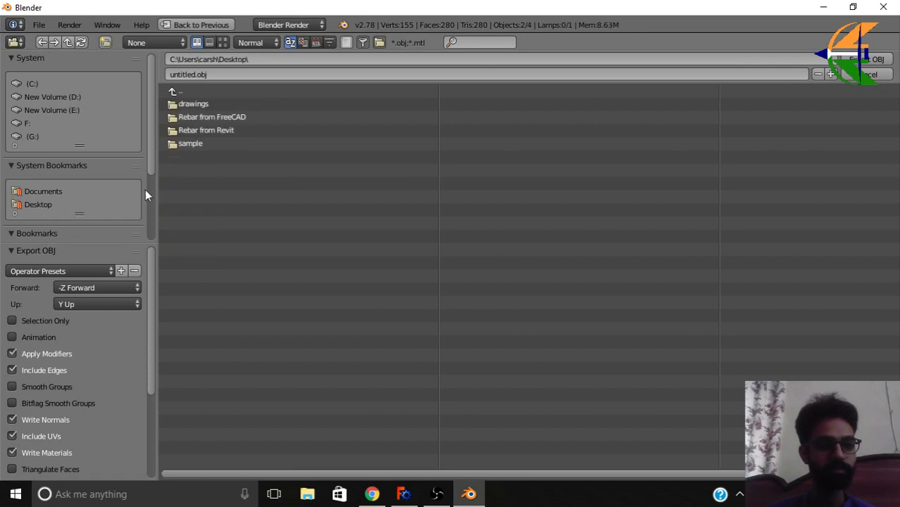
double_click(190, 143)
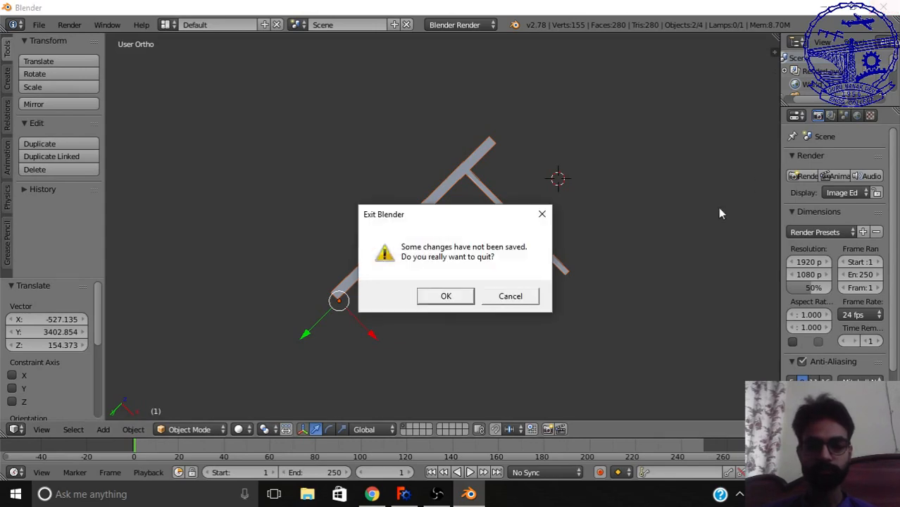
- Quit Blender without saving, then import Desktop/sample/sample.obj into FreeCAD as a mesh
click(446, 296)
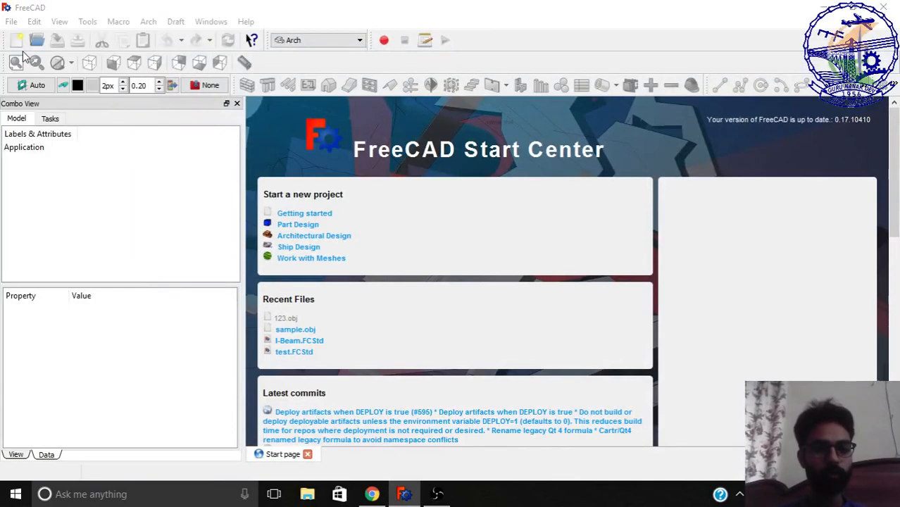
click(36, 40)
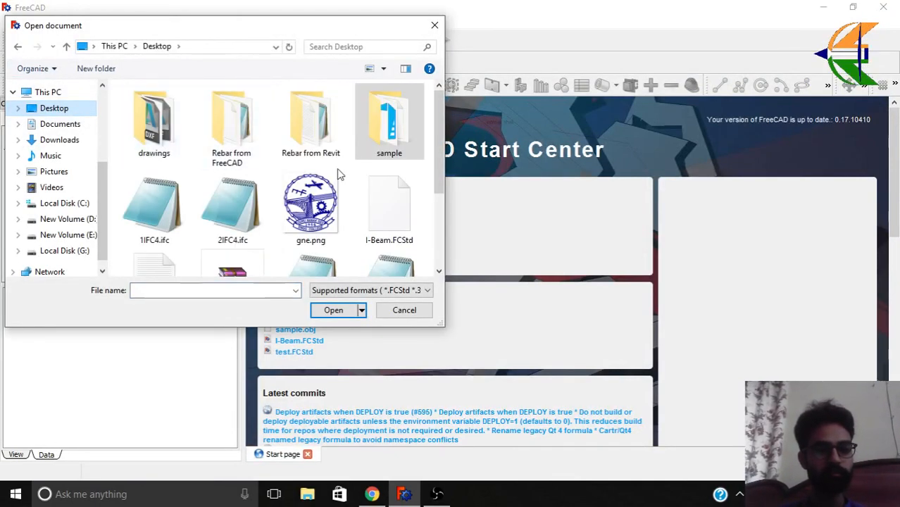
double_click(389, 120)
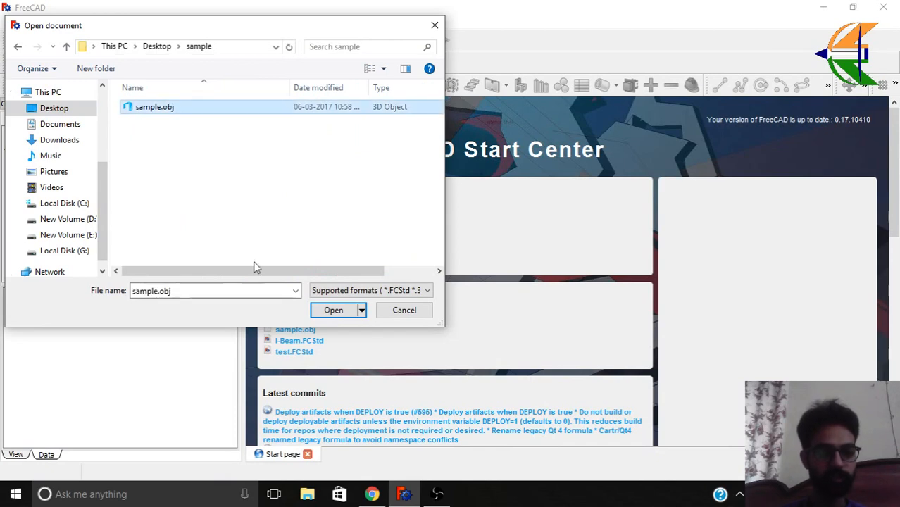
click(333, 310)
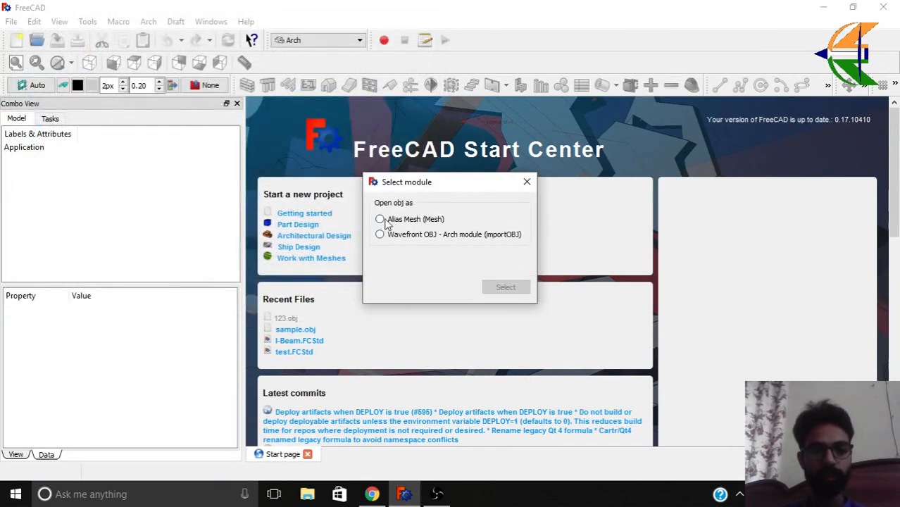
click(380, 219)
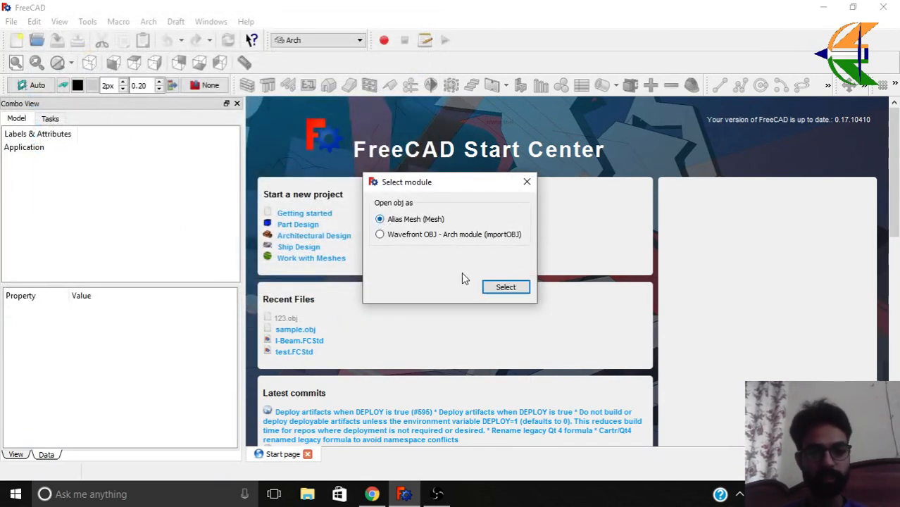
click(506, 286)
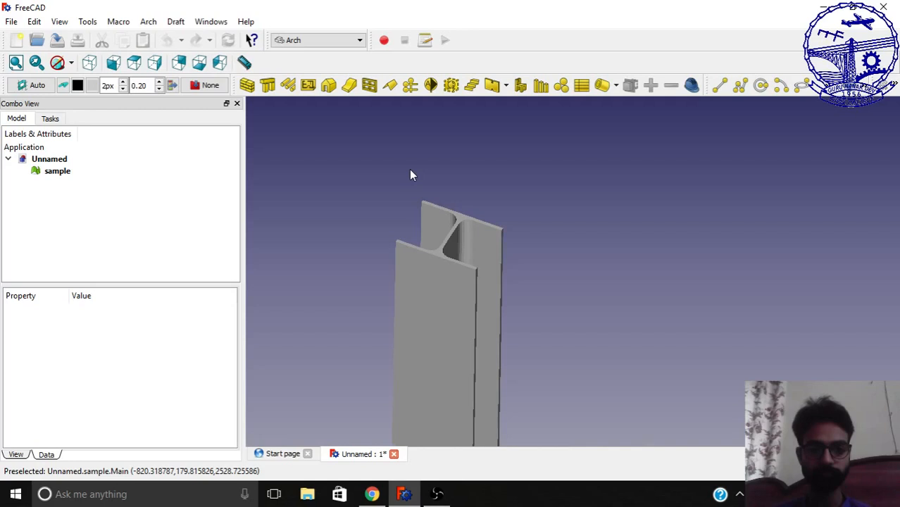
- Split the sample mesh with Arch Split Mesh and expand the resulting sample002 group
drag(413, 175, 578, 287)
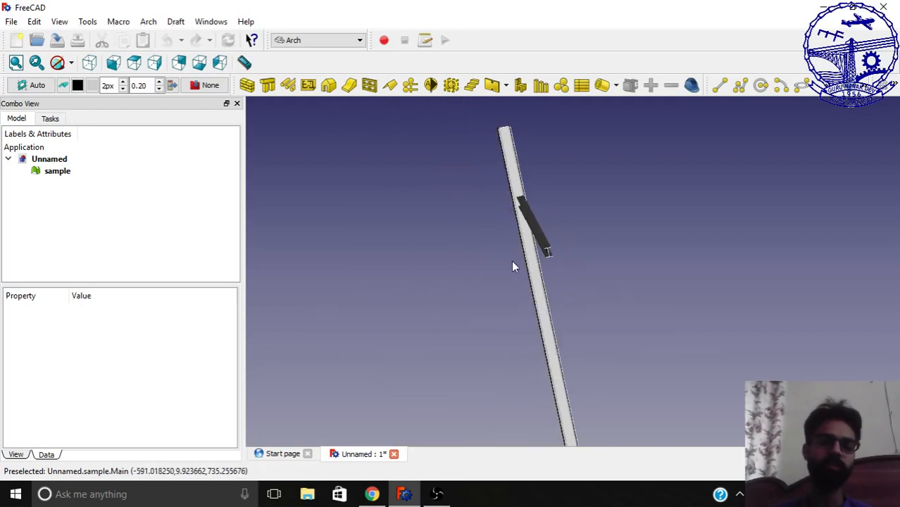
click(318, 40)
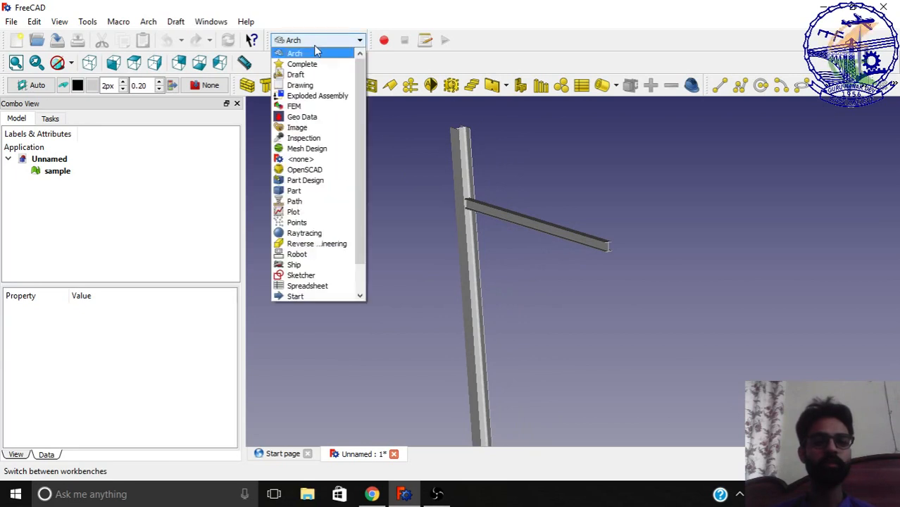
click(293, 53)
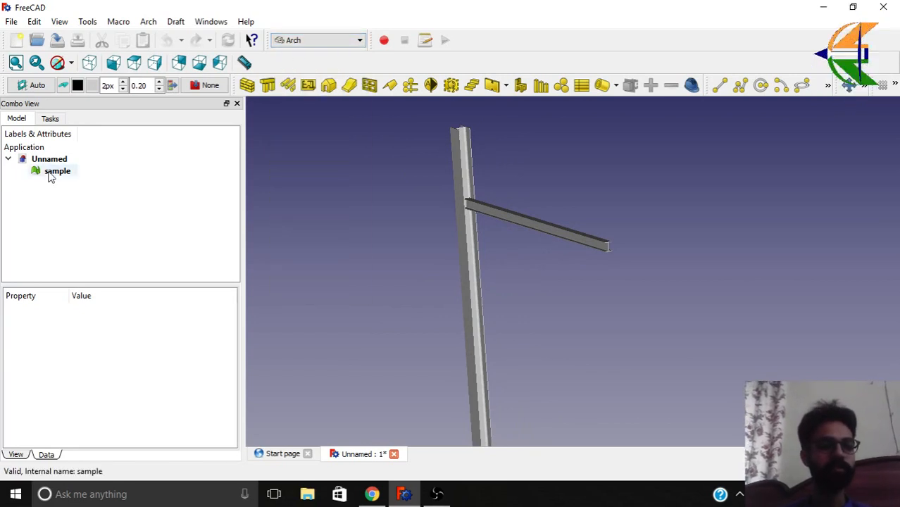
click(148, 21)
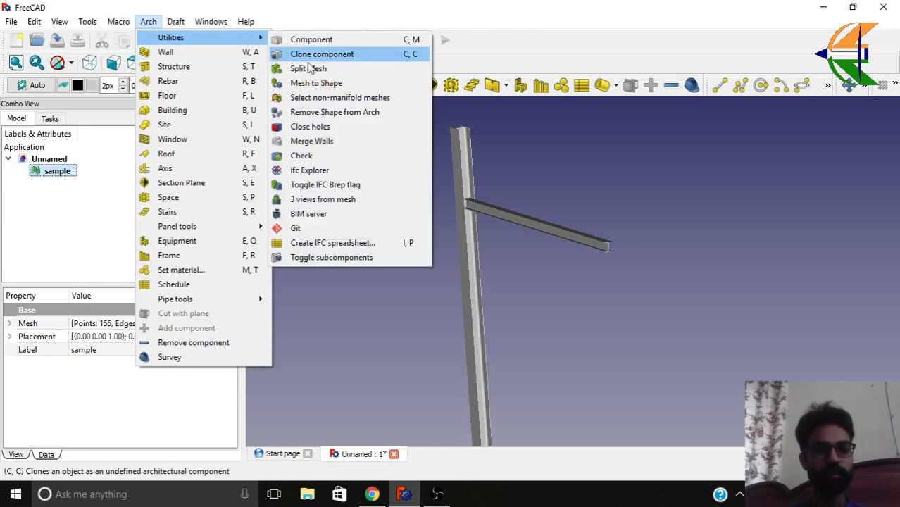
click(321, 54)
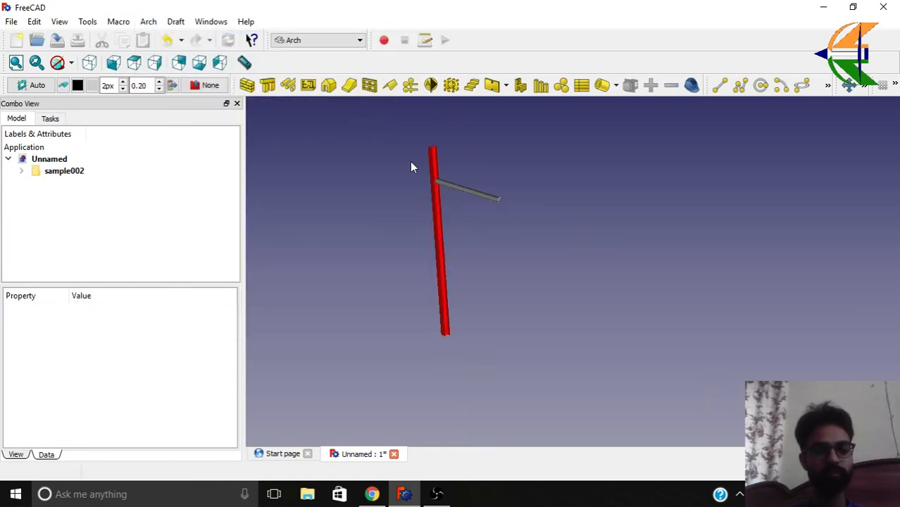
click(64, 170)
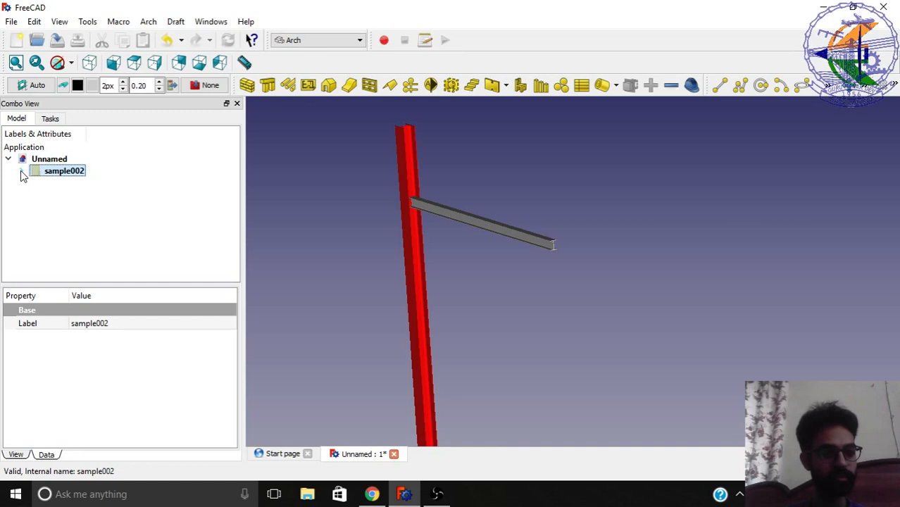
click(317, 40)
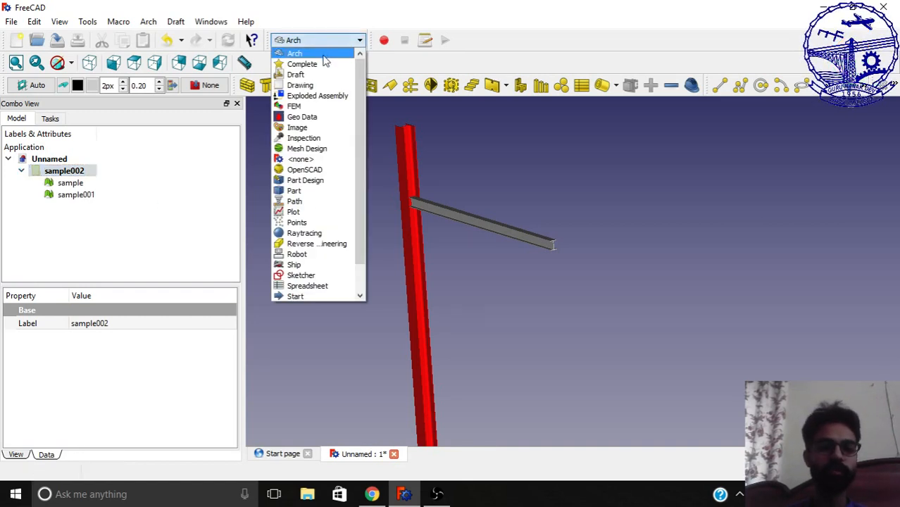
- In Mesh Design, analyze sample001 with Evaluate & Repair and repetitive repair enabled
click(306, 148)
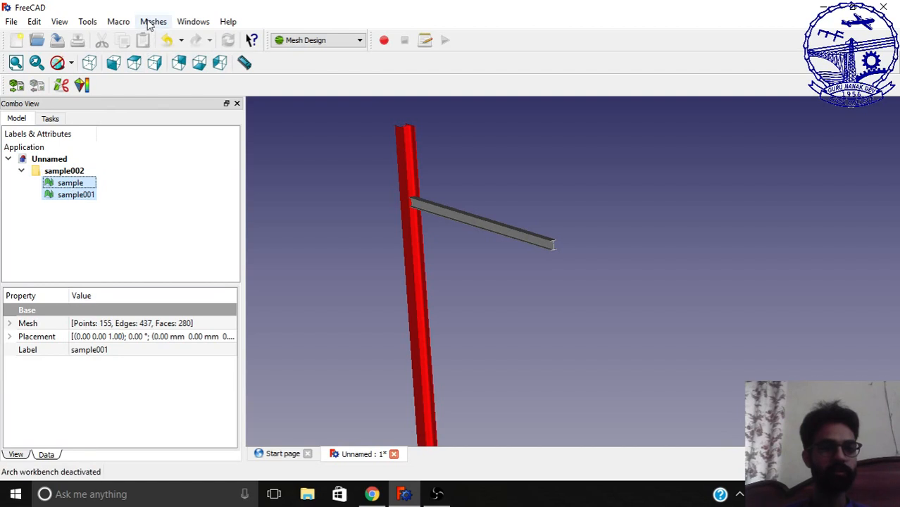
click(153, 21)
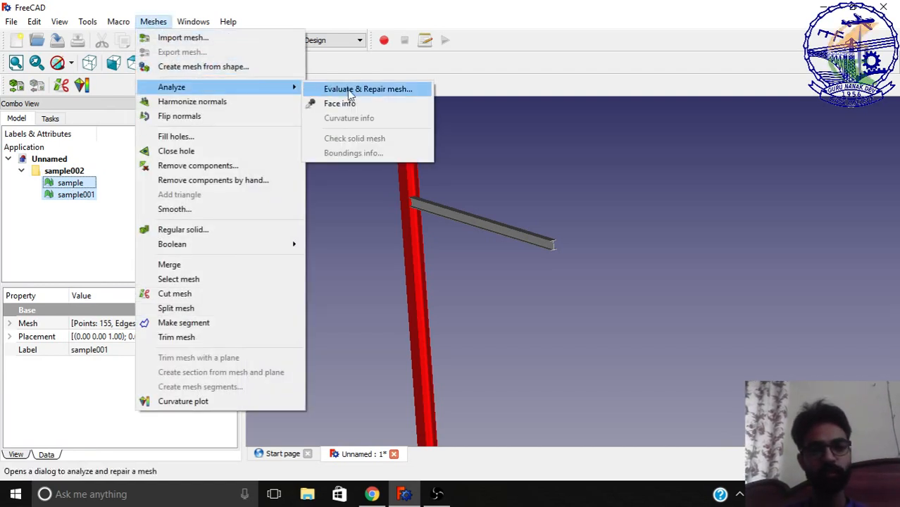
click(368, 89)
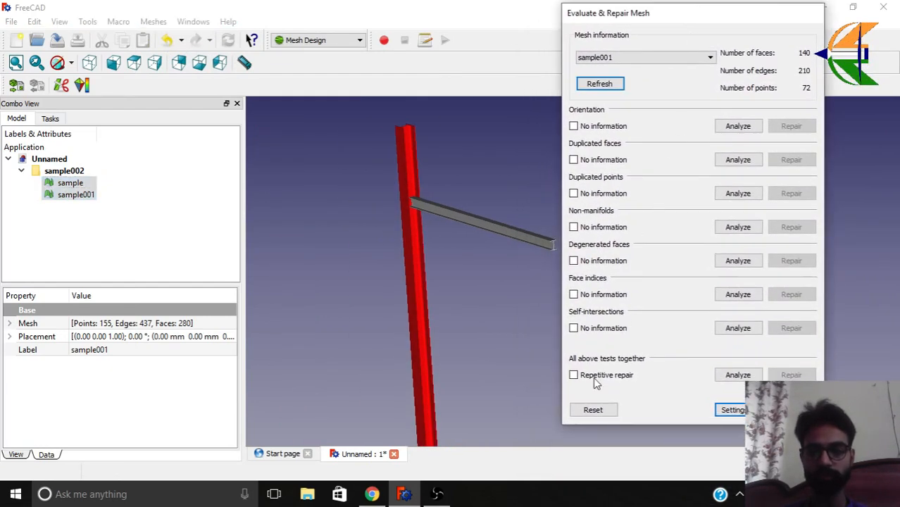
click(573, 375)
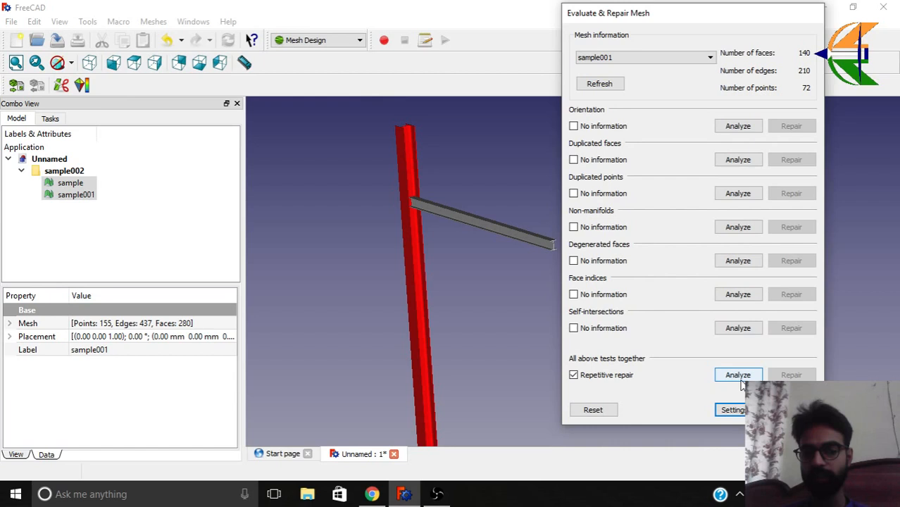
click(737, 374)
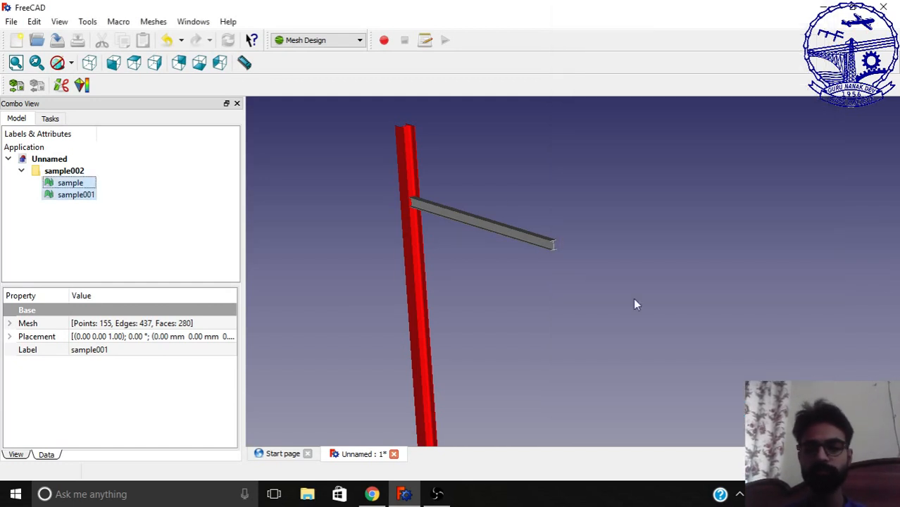
click(153, 21)
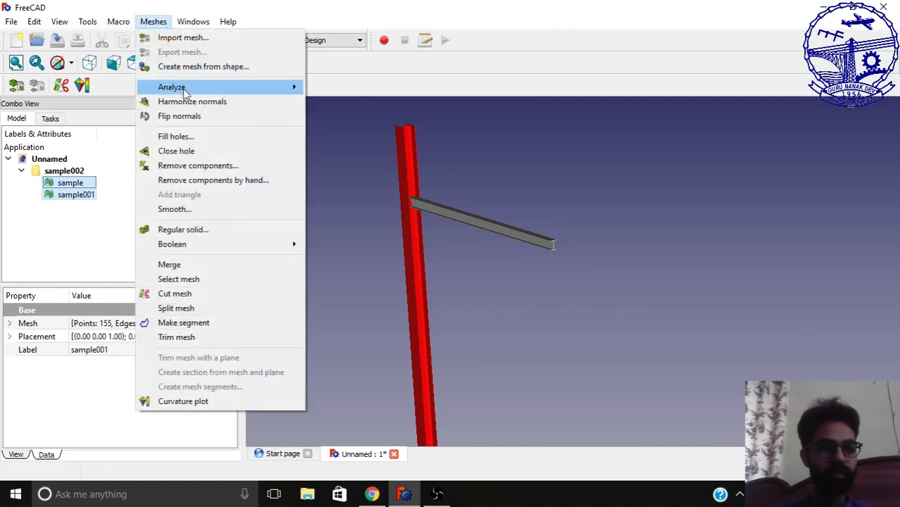
mouse_move(184, 38)
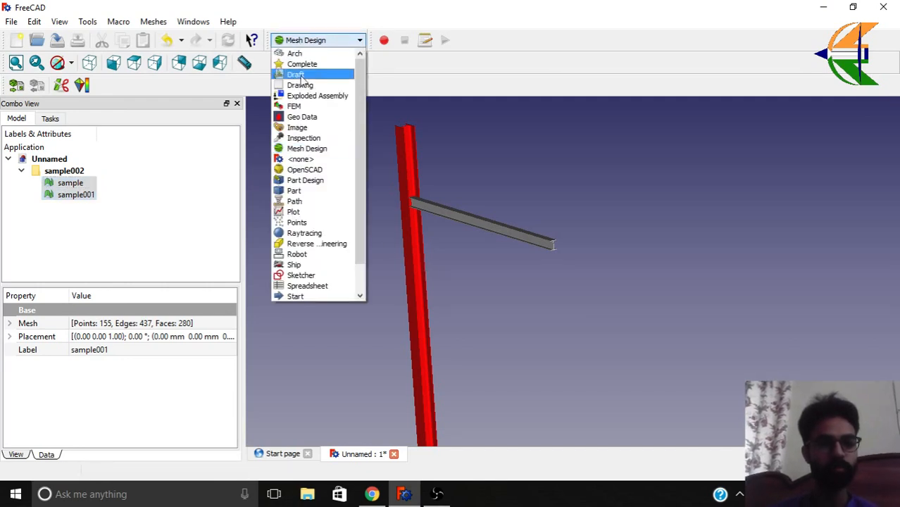
- In Part, create shapes from both meshes with the default sewing tolerance, then select the originals for removal
click(294, 190)
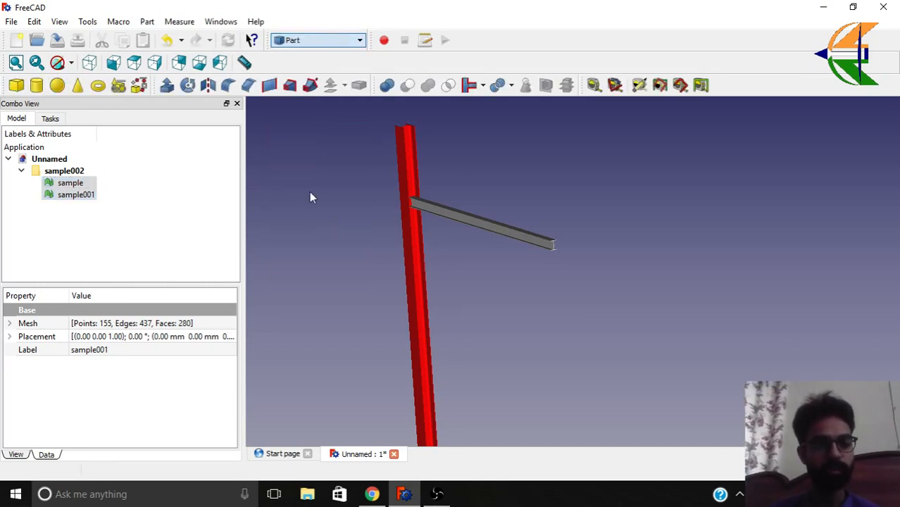
click(147, 22)
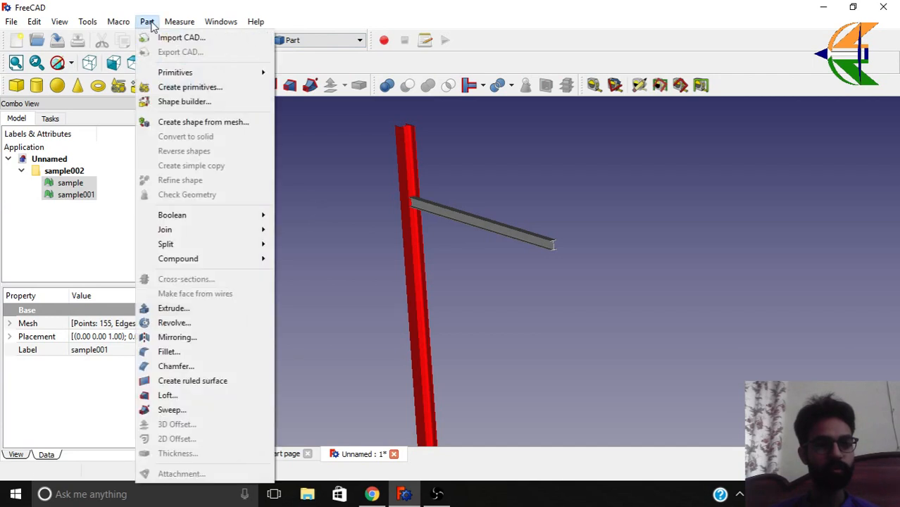
mouse_move(202, 122)
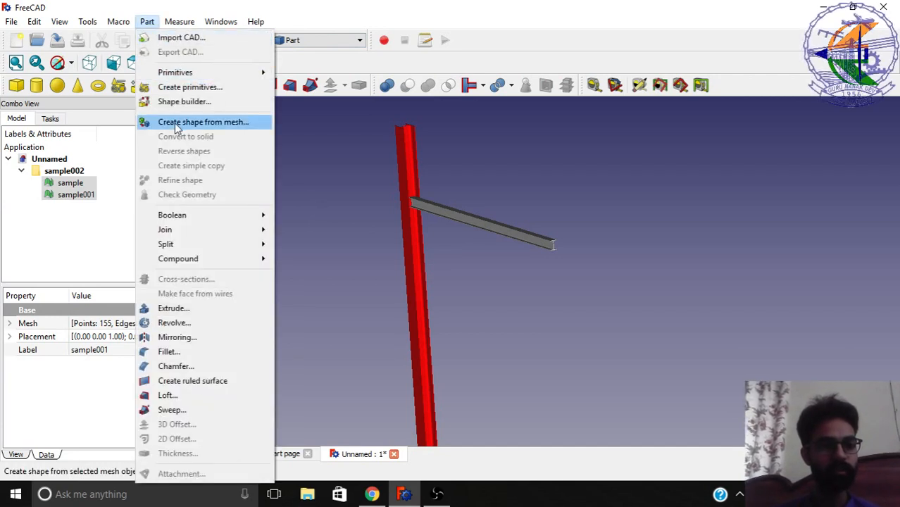
click(203, 122)
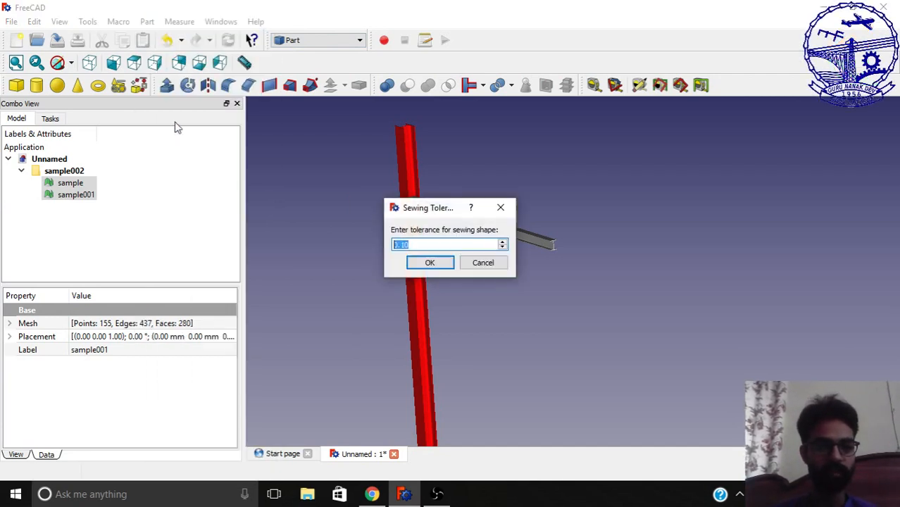
mouse_move(412, 259)
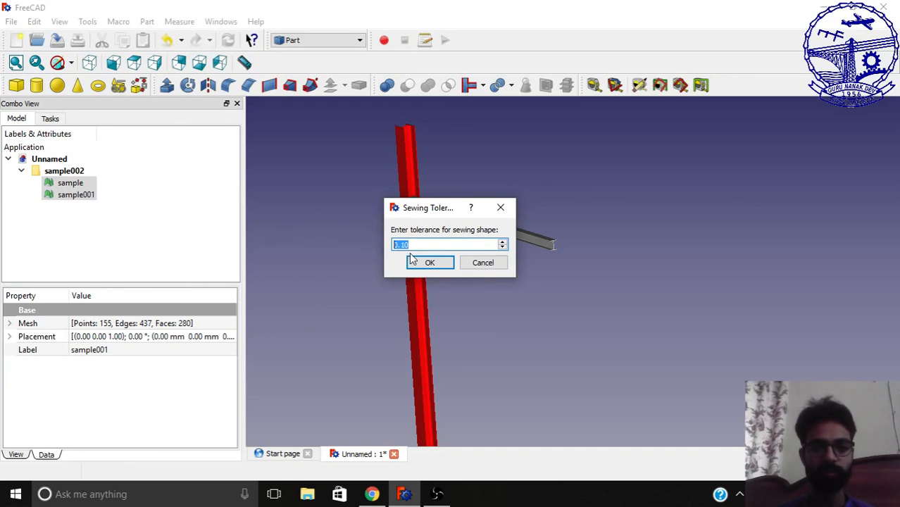
click(429, 262)
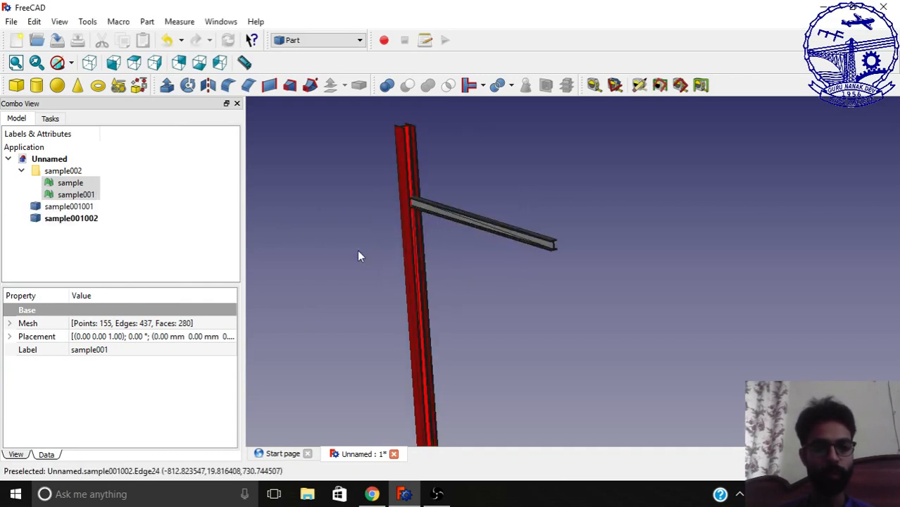
click(76, 194)
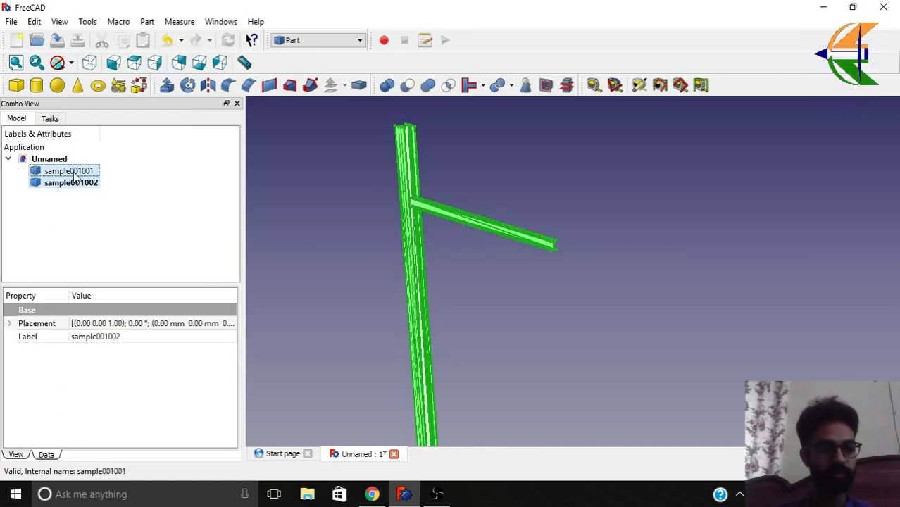
- Refine both beam shapes and convert the refined copies into solids
click(147, 21)
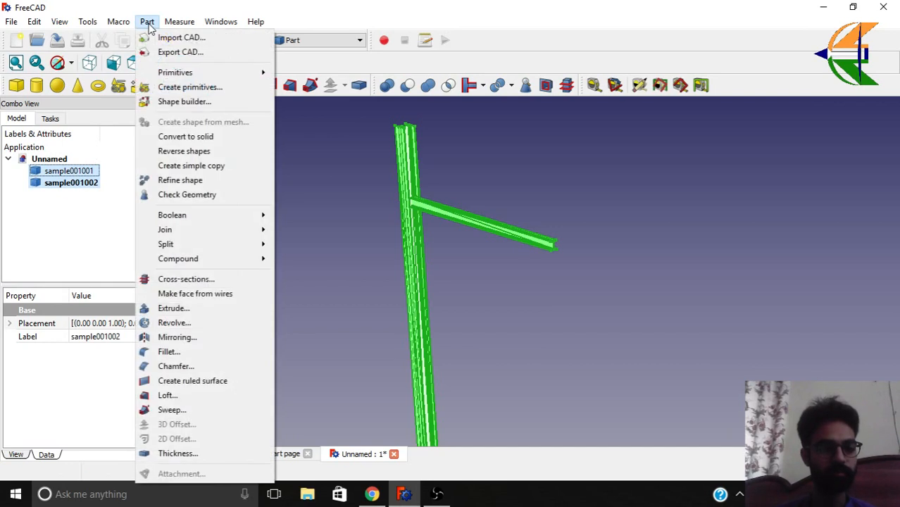
mouse_move(185, 136)
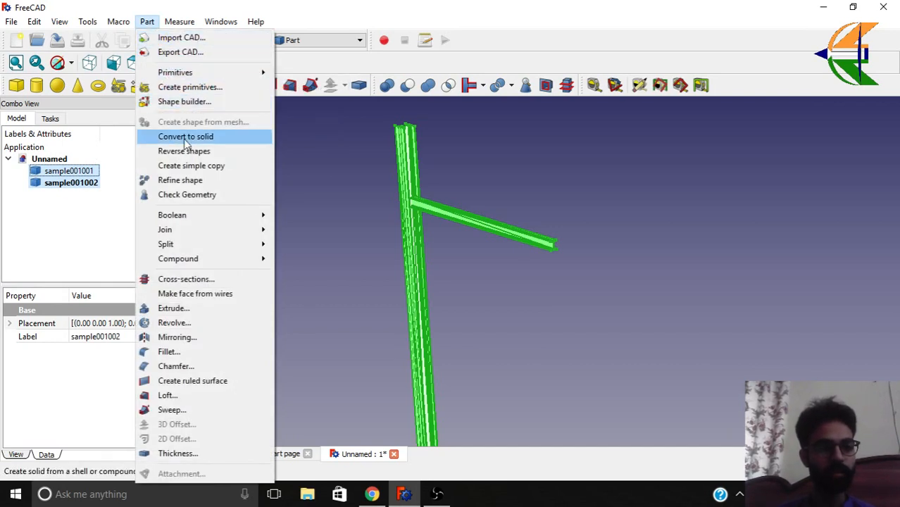
mouse_move(179, 179)
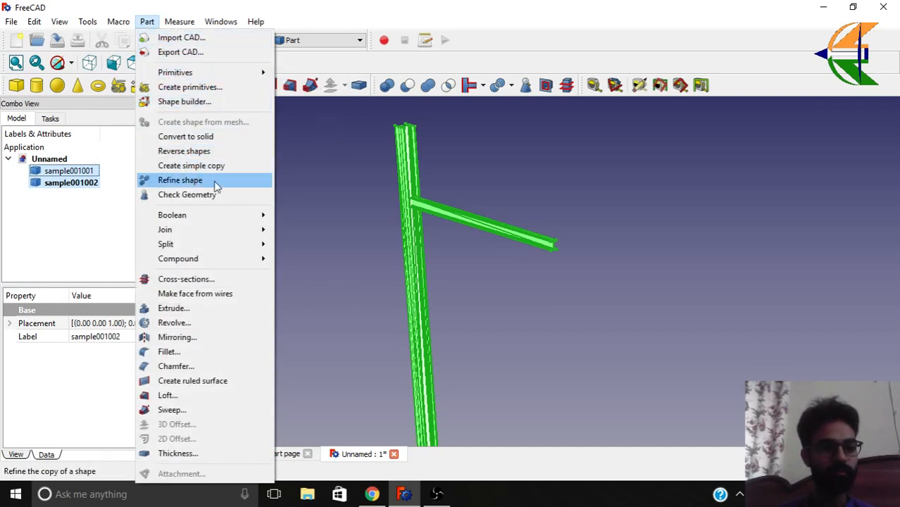
click(179, 179)
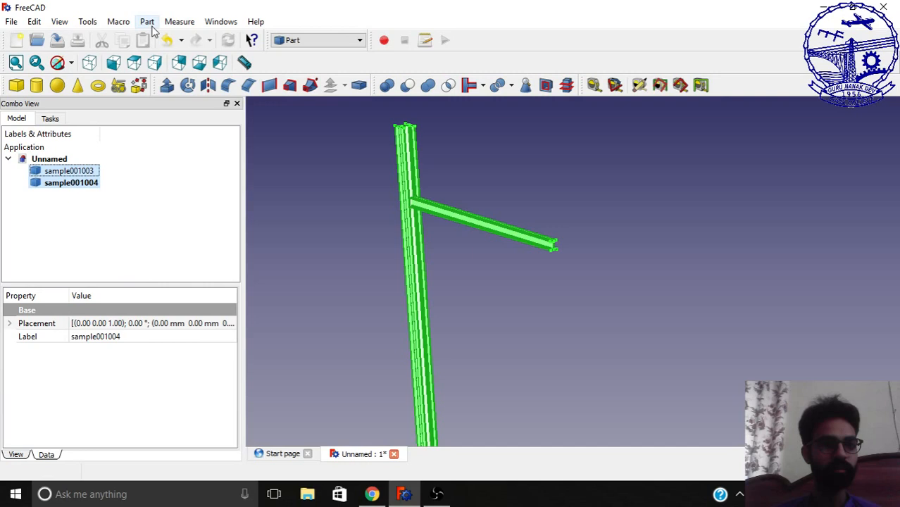
click(147, 22)
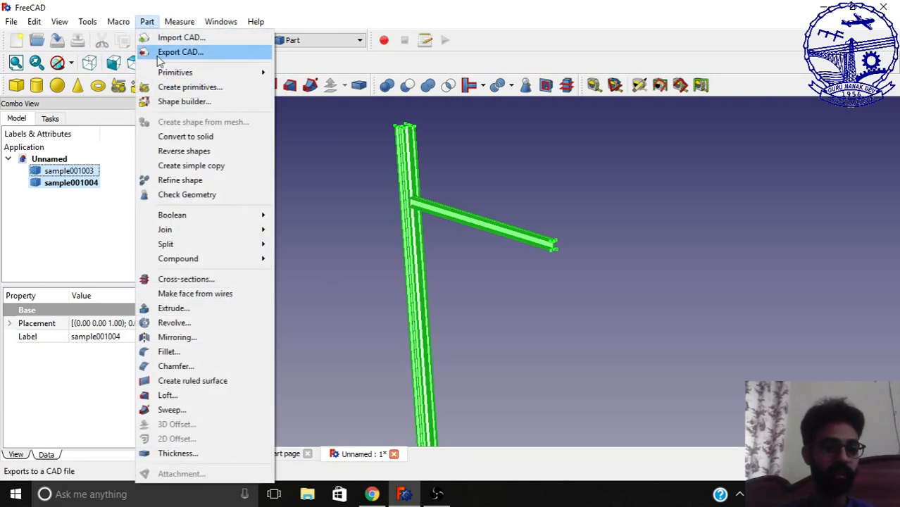
mouse_move(185, 136)
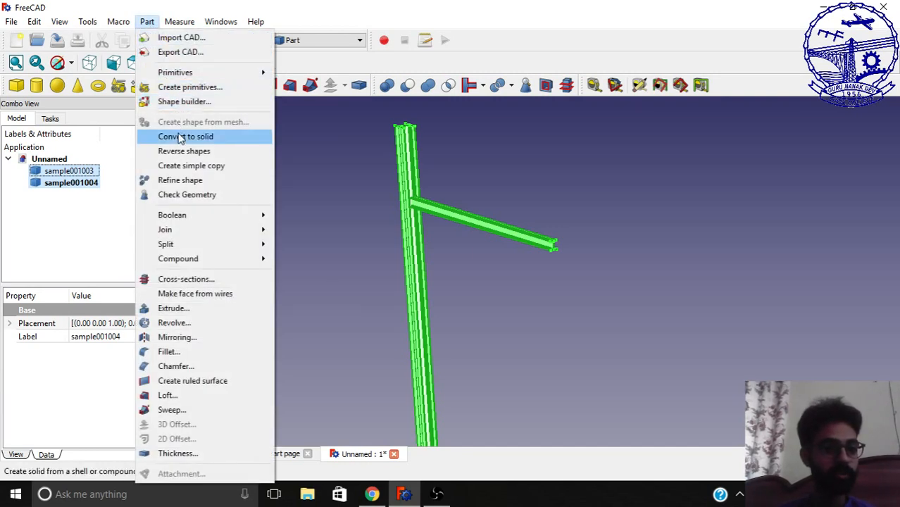
click(185, 136)
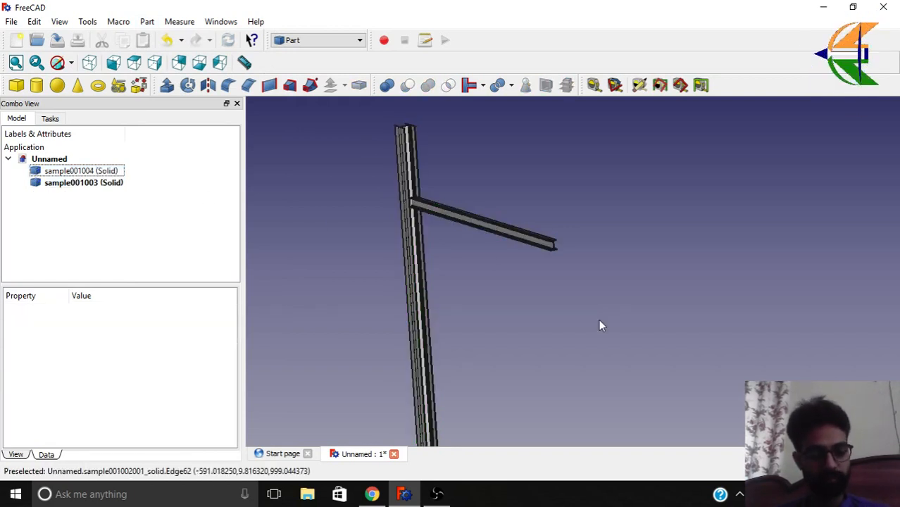
- Orbit the view to inspect the beam's I-section end
drag(602, 326, 560, 360)
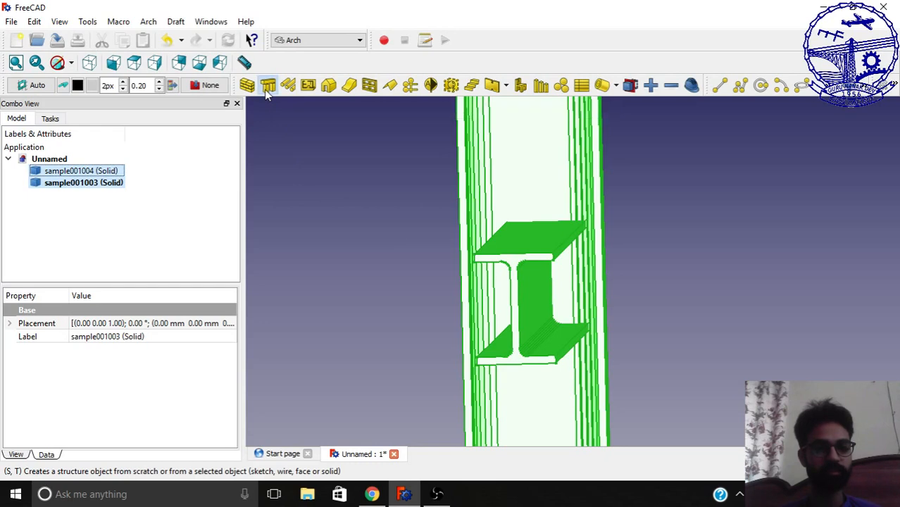
- Make Arch structures from both solids and confirm Structure's Role is Column
click(267, 86)
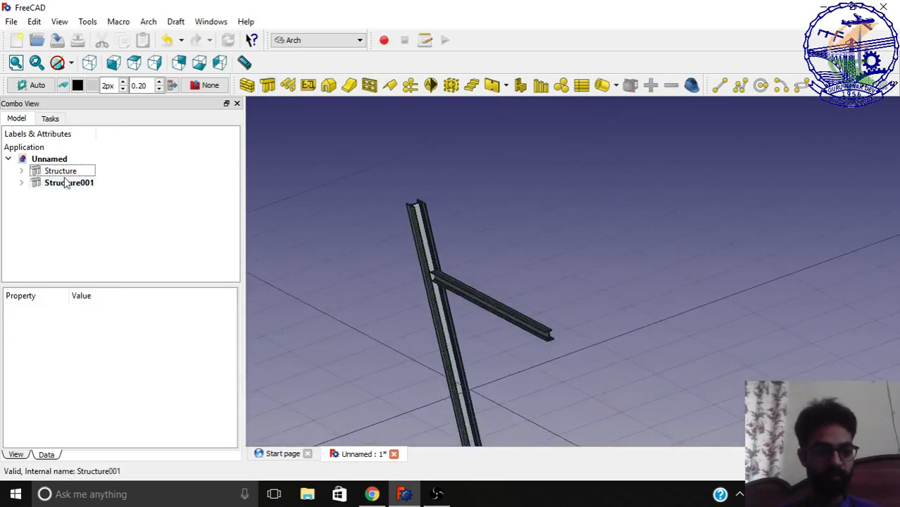
click(60, 171)
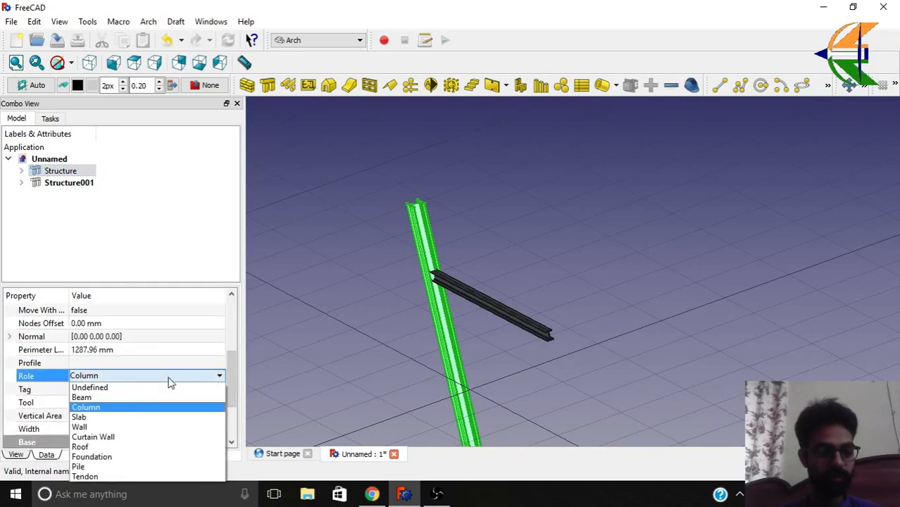
click(85, 407)
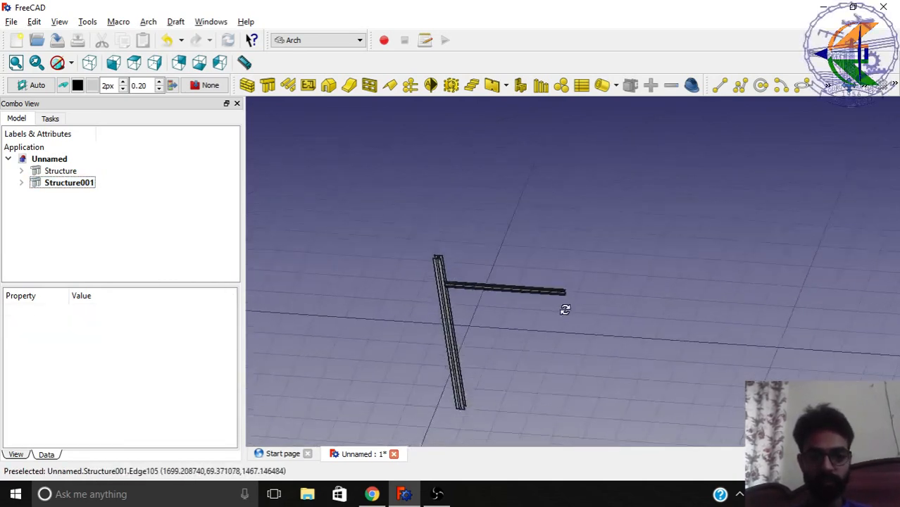
drag(565, 310, 420, 312)
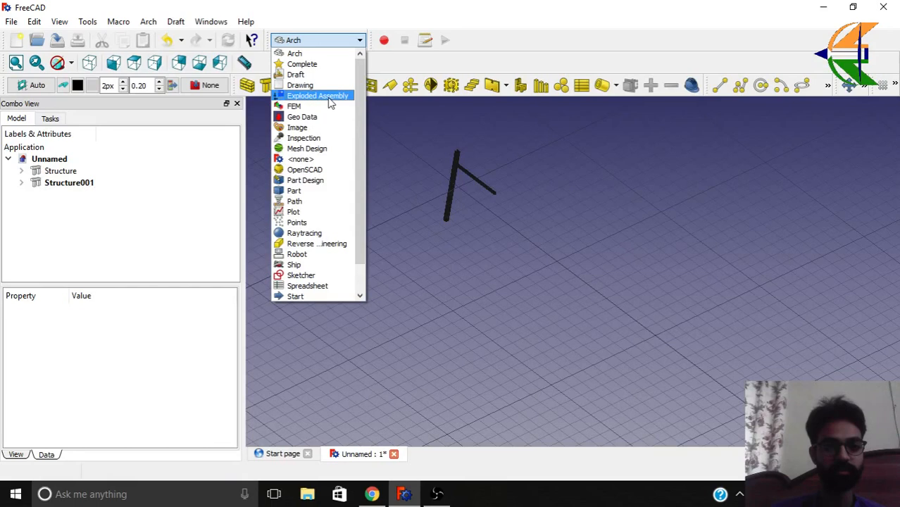
- Fuse both structures in Part and wrap the Fusion in a Compound Filter
click(294, 106)
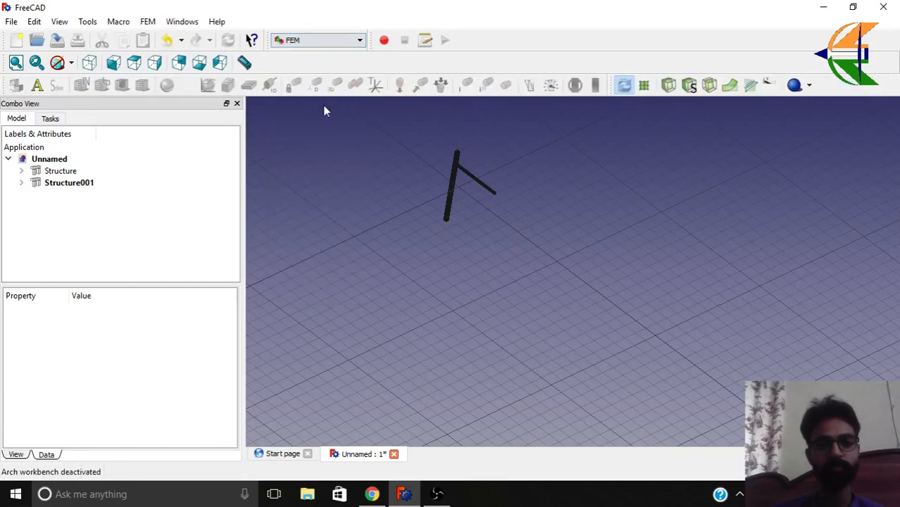
click(317, 40)
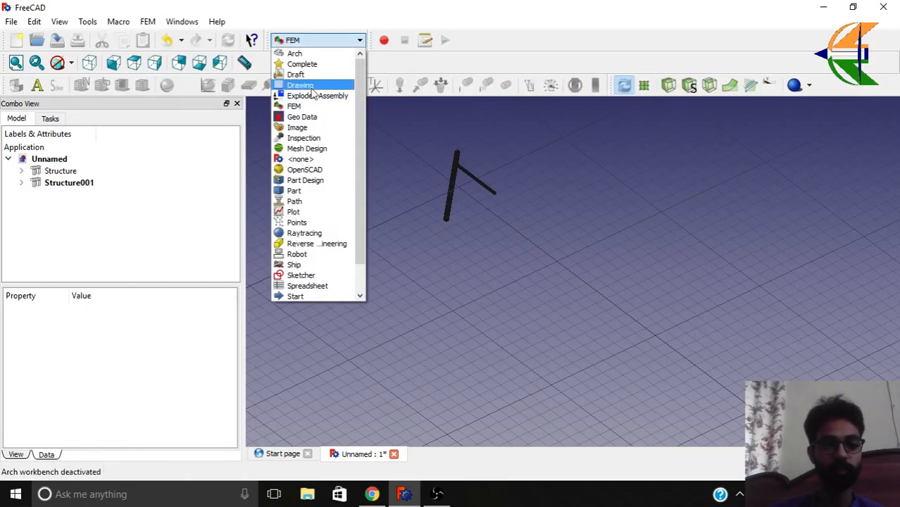
click(294, 190)
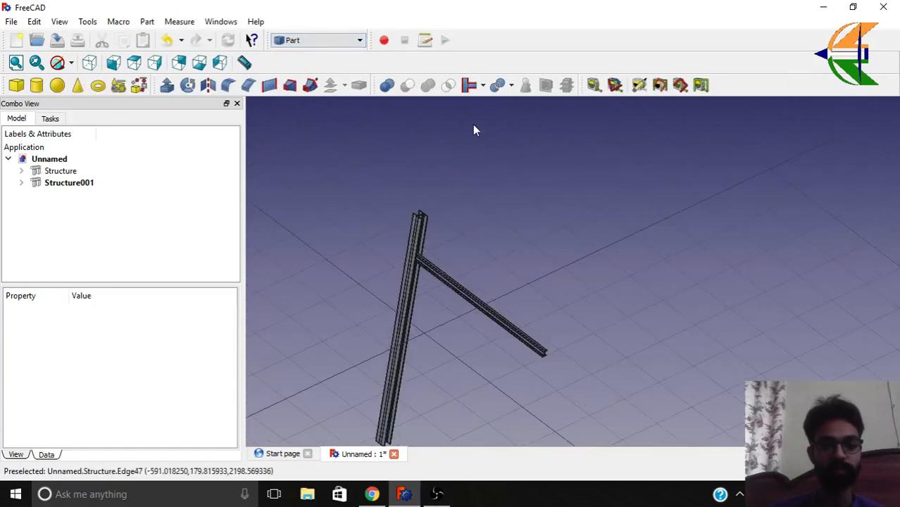
click(69, 182)
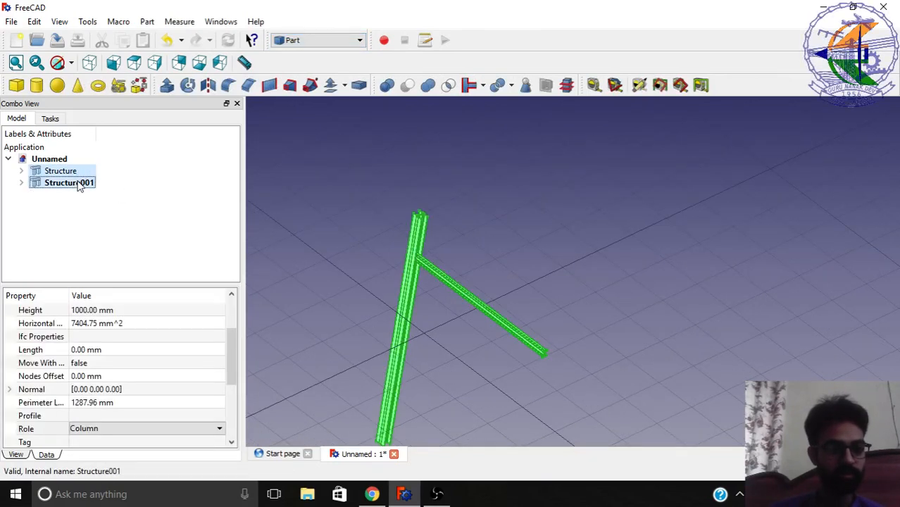
mouse_move(428, 85)
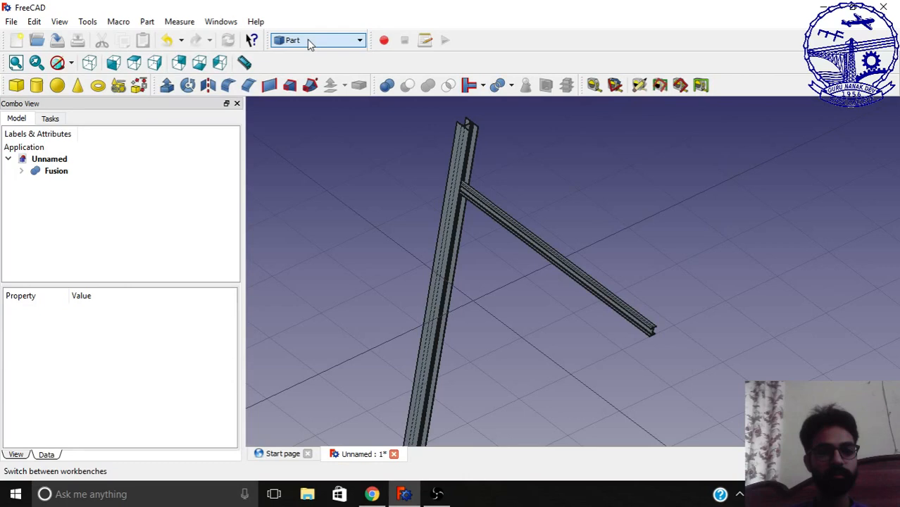
click(147, 21)
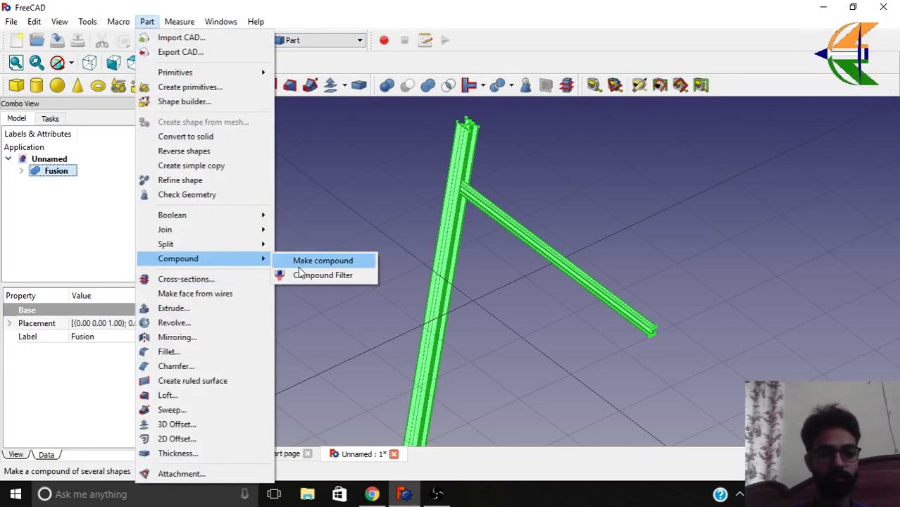
click(323, 275)
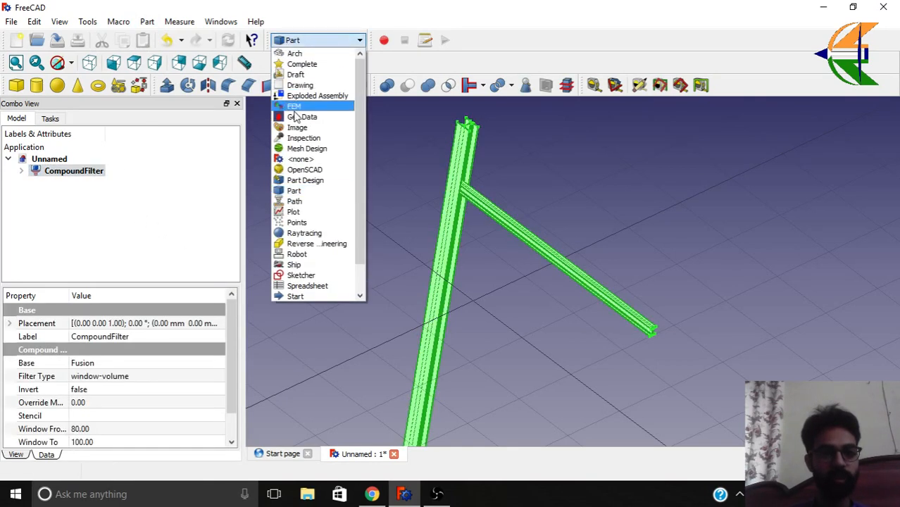
- Create an FEM Analysis, select it with the CompoundFilter, and launch GMSH mesh settings
click(293, 105)
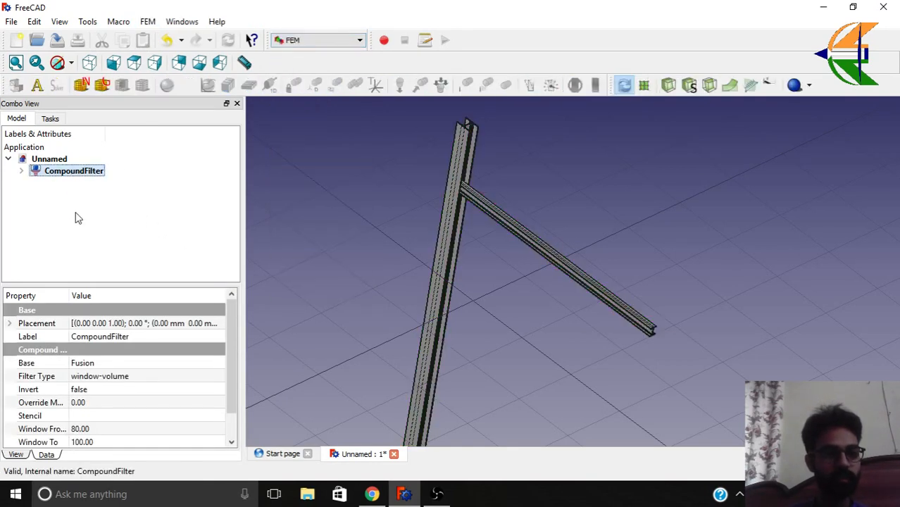
click(37, 85)
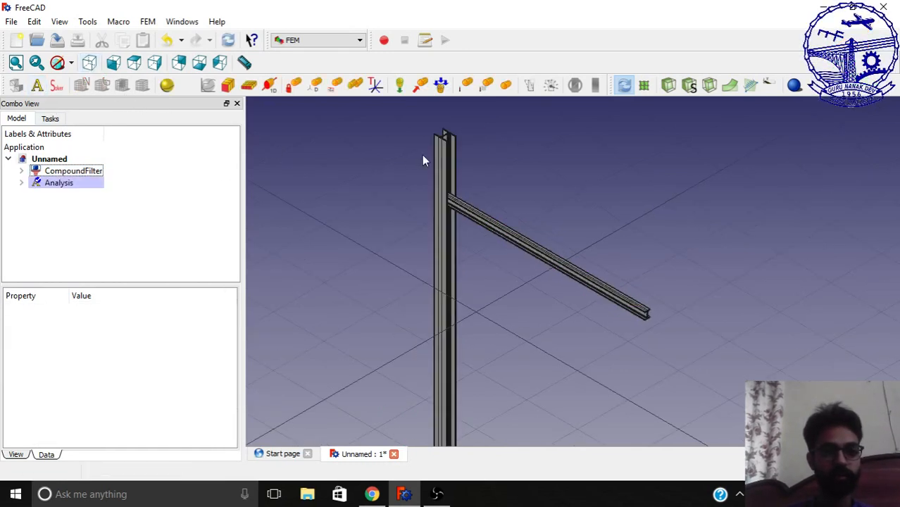
click(59, 182)
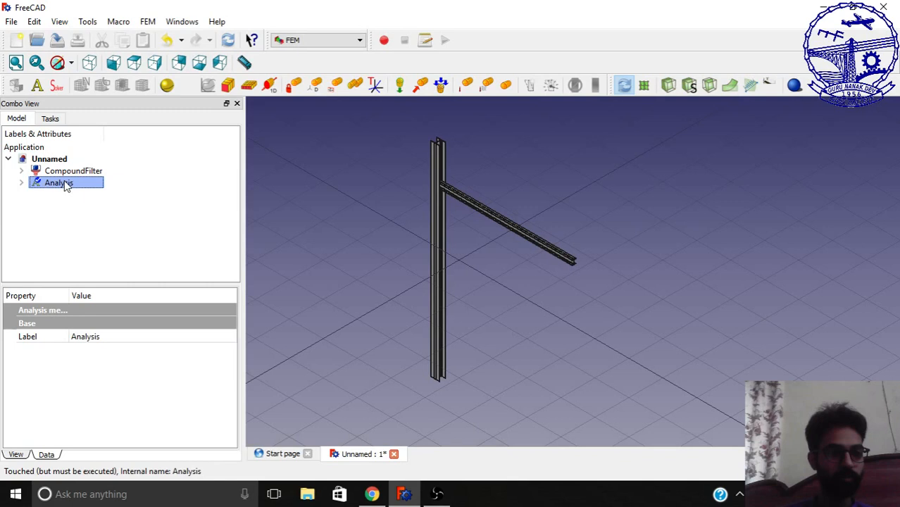
click(73, 171)
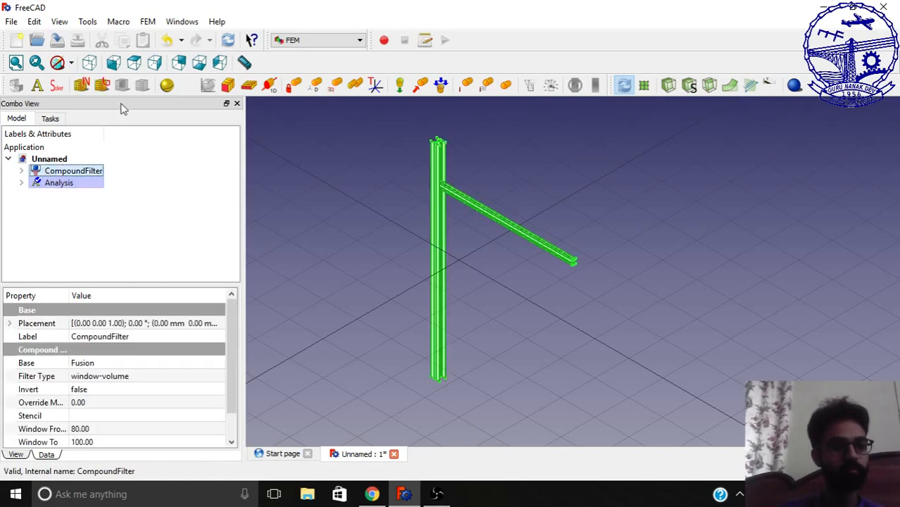
click(102, 85)
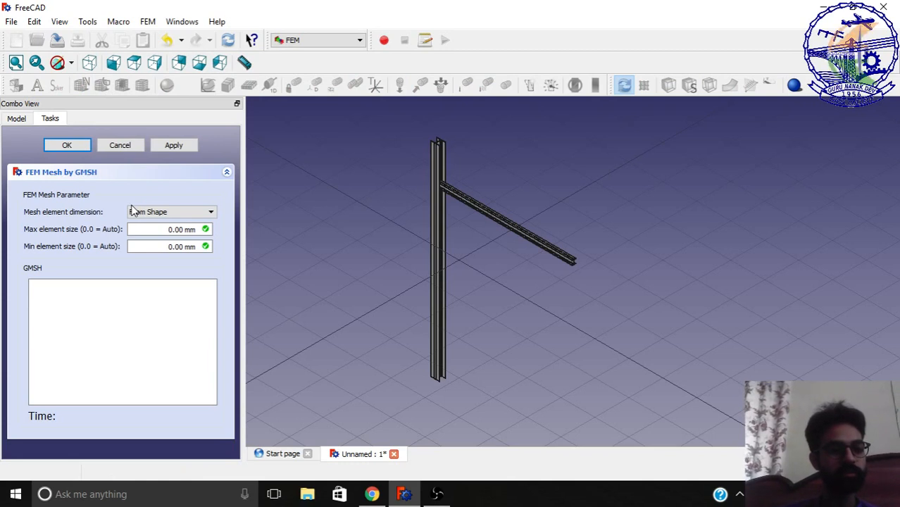
- Mesh the I-beam frame with GMSH and accept the finished mesh
click(173, 144)
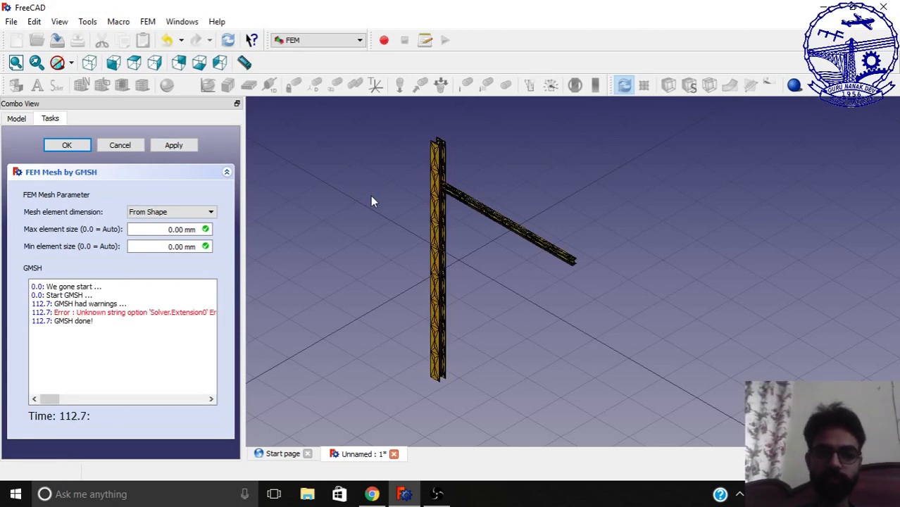
mouse_move(74, 157)
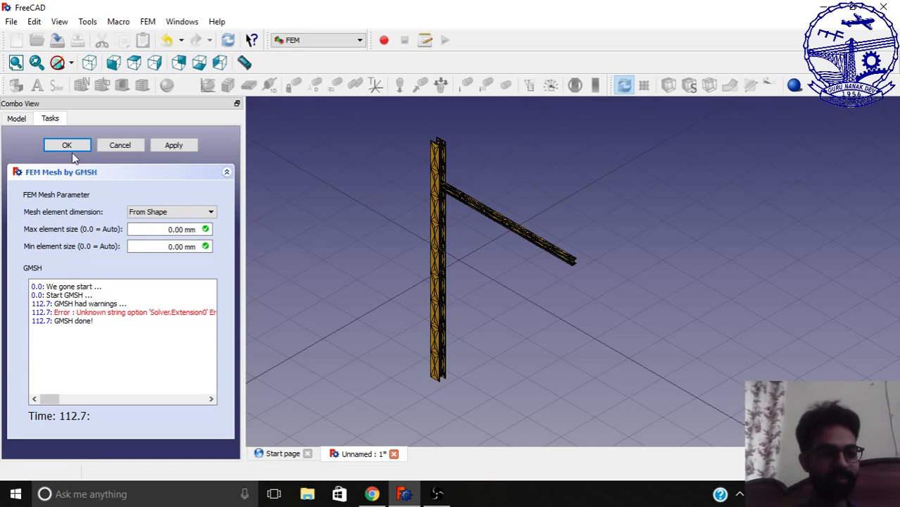
click(67, 145)
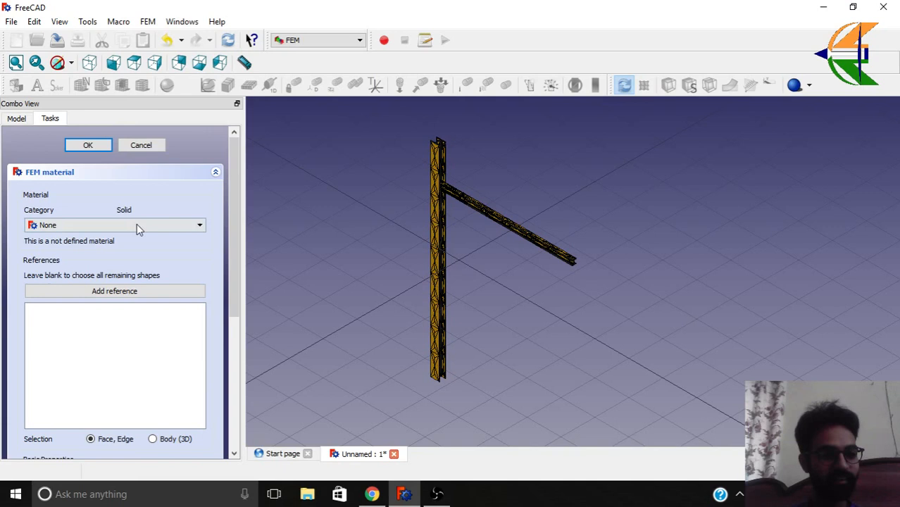
- Assign Steel-Generic as the frame material and select the beam end face to fix
click(115, 225)
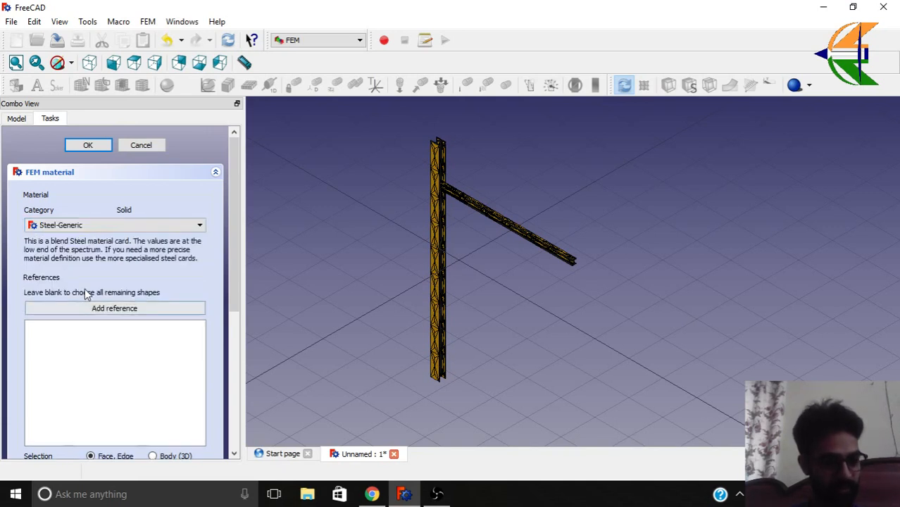
click(88, 145)
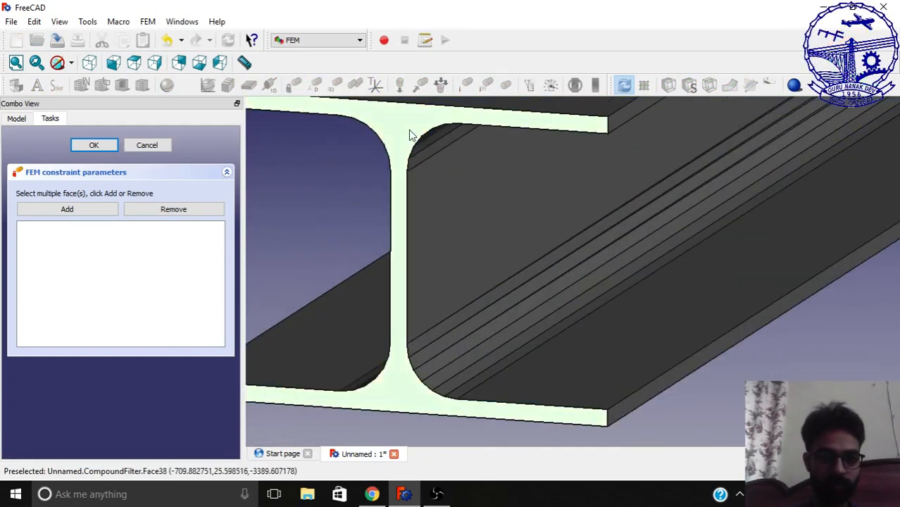
click(67, 209)
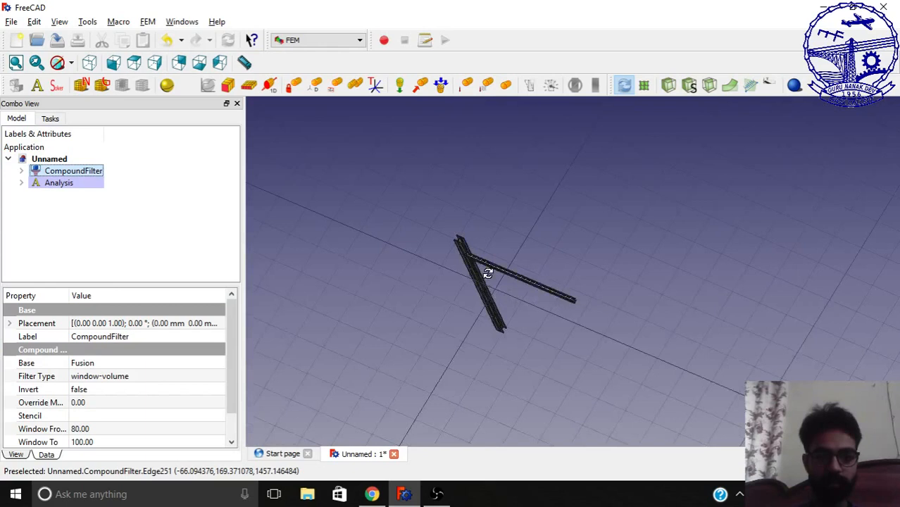
- Add a force constraint of 1000 on the horizontal beam's top face
click(58, 183)
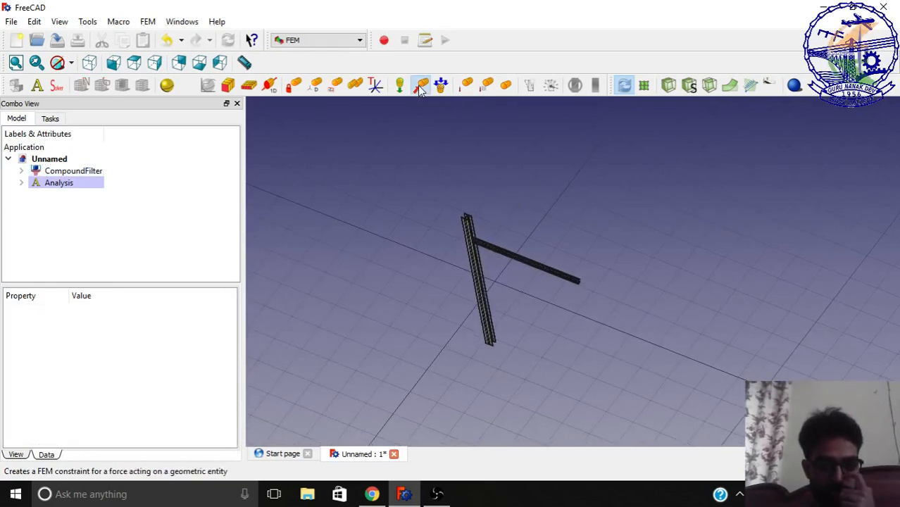
click(422, 85)
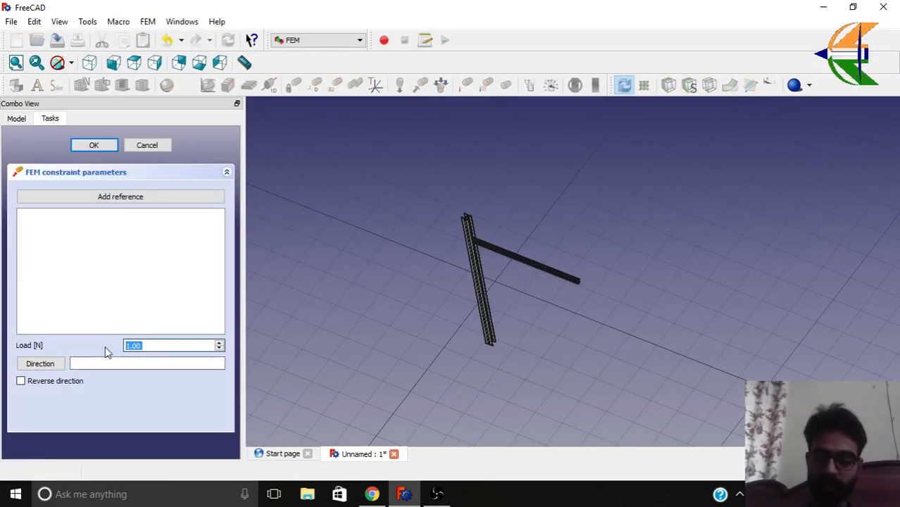
text(1000)
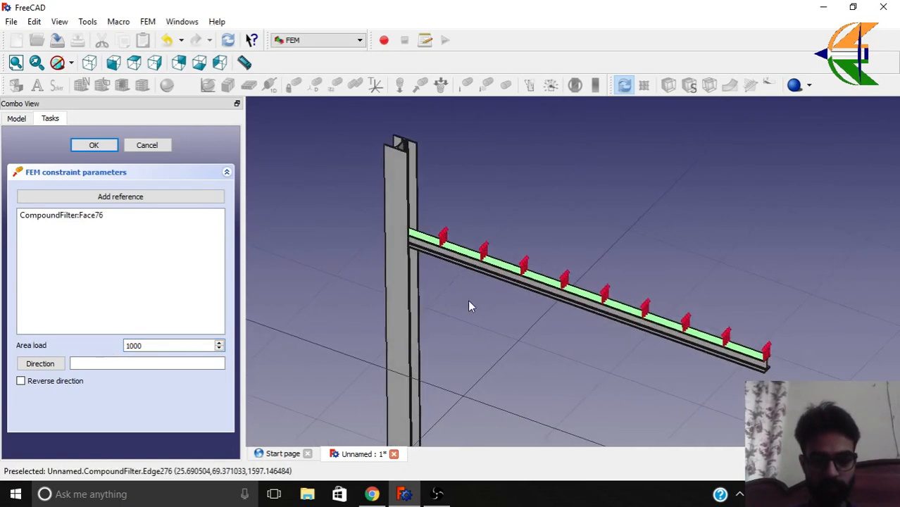
click(20, 381)
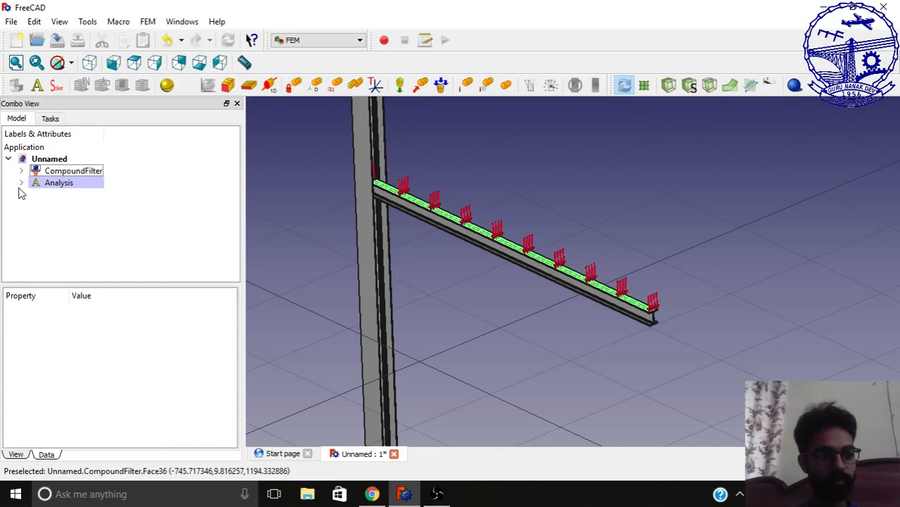
- Expand Analysis, show CompoundFilter_Mesh instead of the solid, and select the CalculiX solver
click(73, 170)
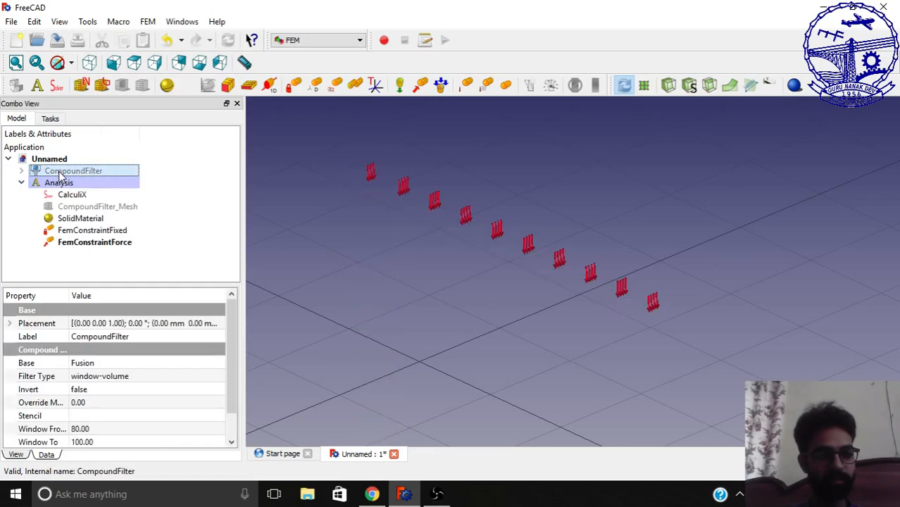
click(97, 206)
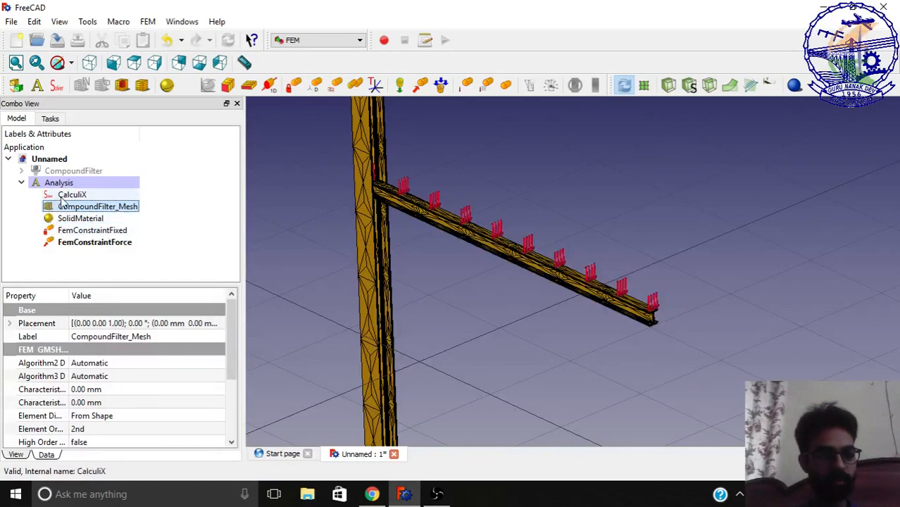
click(71, 194)
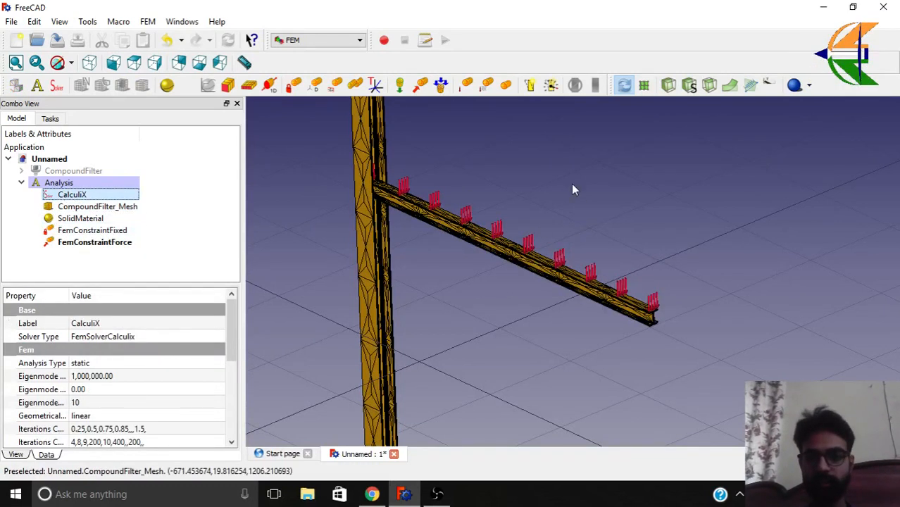
mouse_move(551, 85)
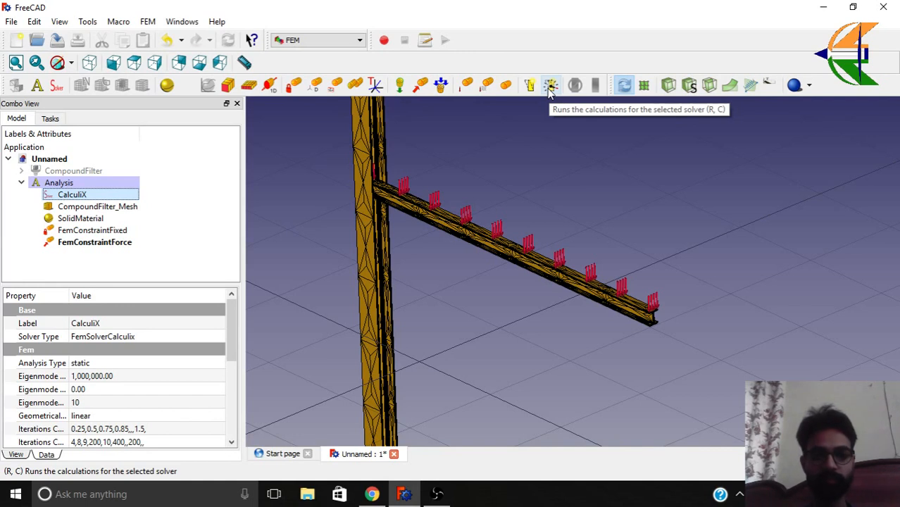
mouse_move(598, 190)
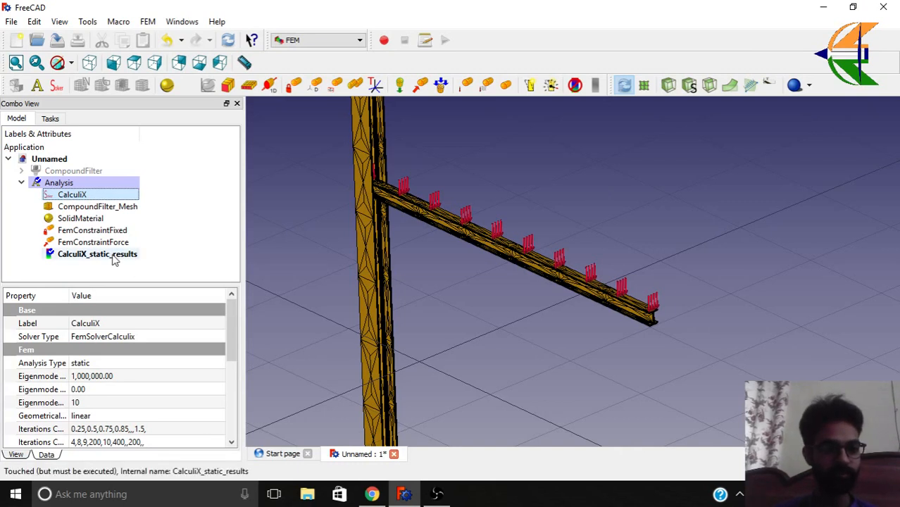
- Select the CalculiX_static_results object produced by the solver run
click(97, 254)
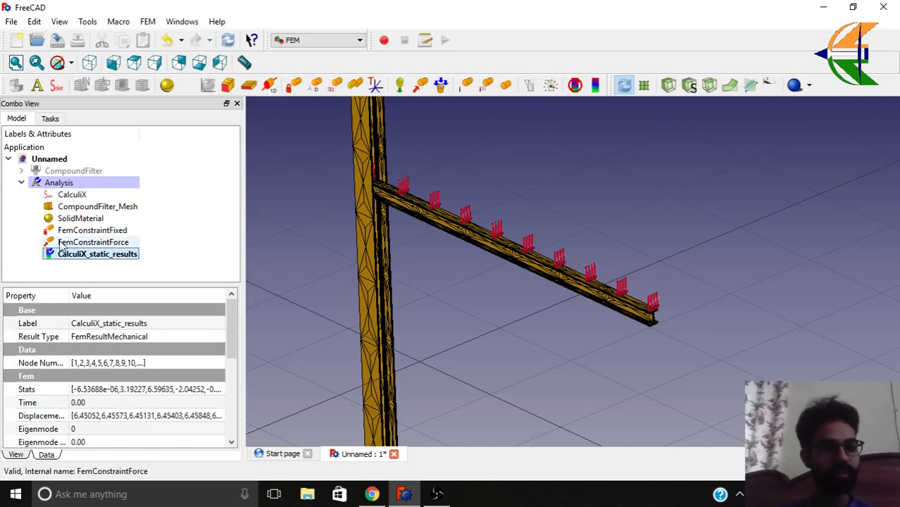
mouse_move(596, 85)
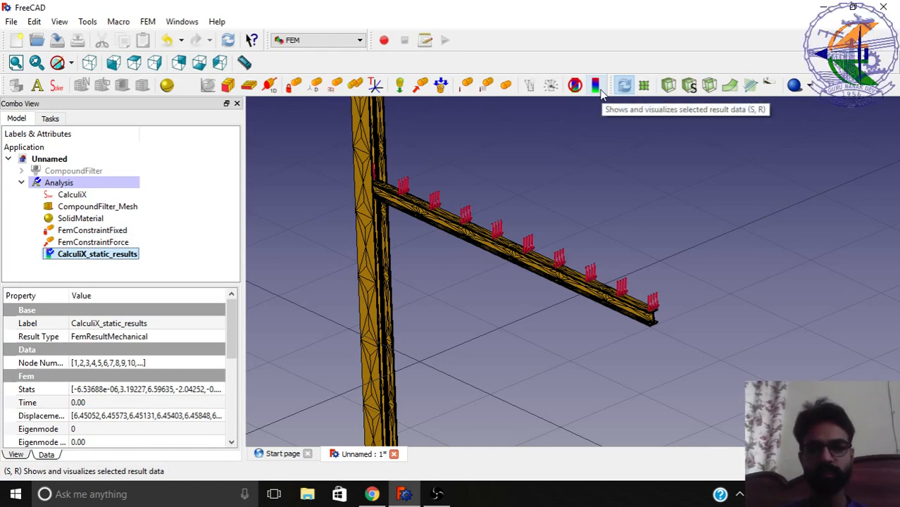
- Show absolute displacement results and experiment with the deformation scaling slider
click(595, 85)
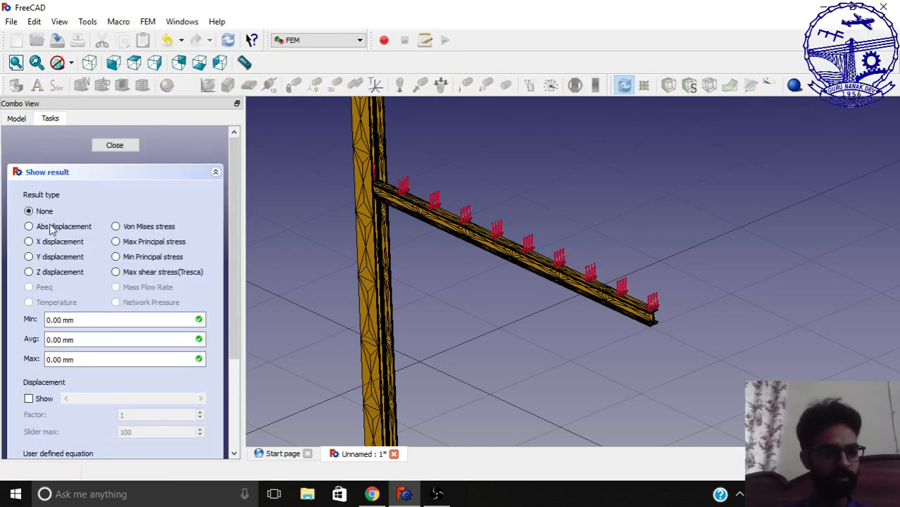
click(28, 226)
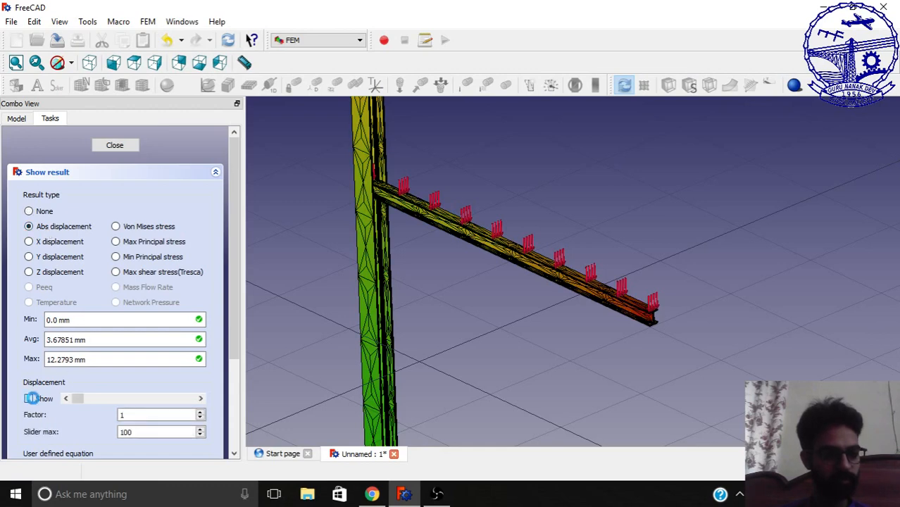
drag(78, 399, 102, 399)
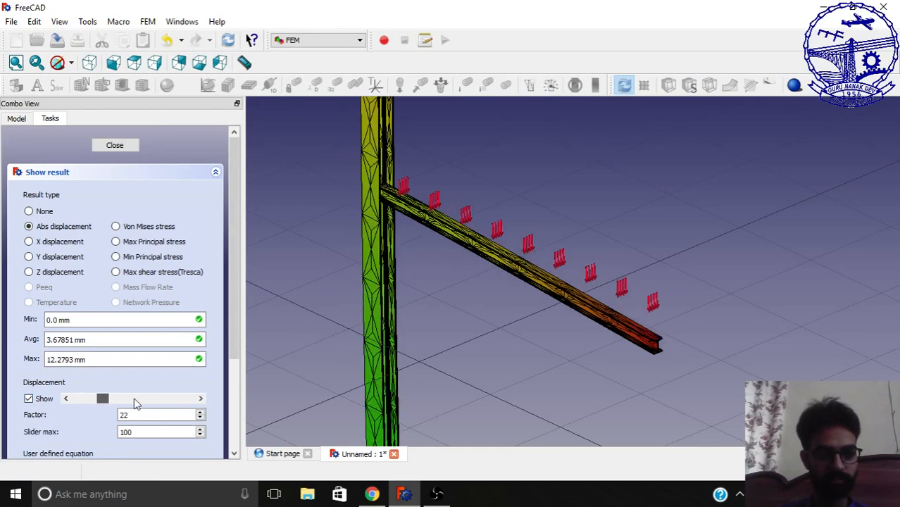
drag(102, 398, 124, 398)
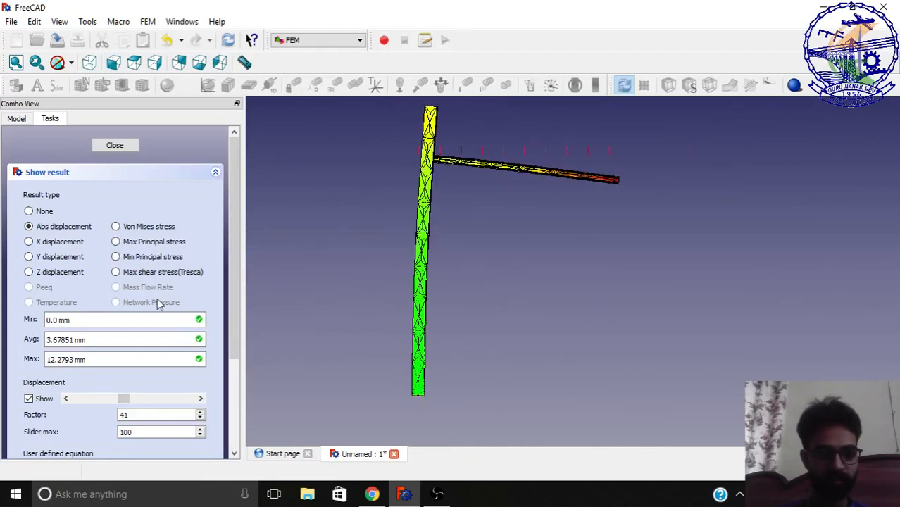
drag(124, 399, 89, 398)
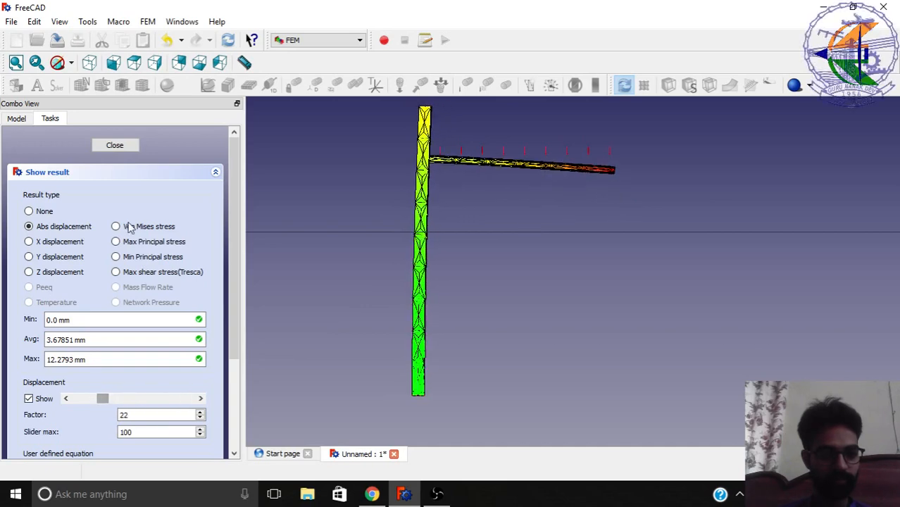
- Compare Von Mises, max principal and Y displacement maps, then return to absolute displacement
click(116, 226)
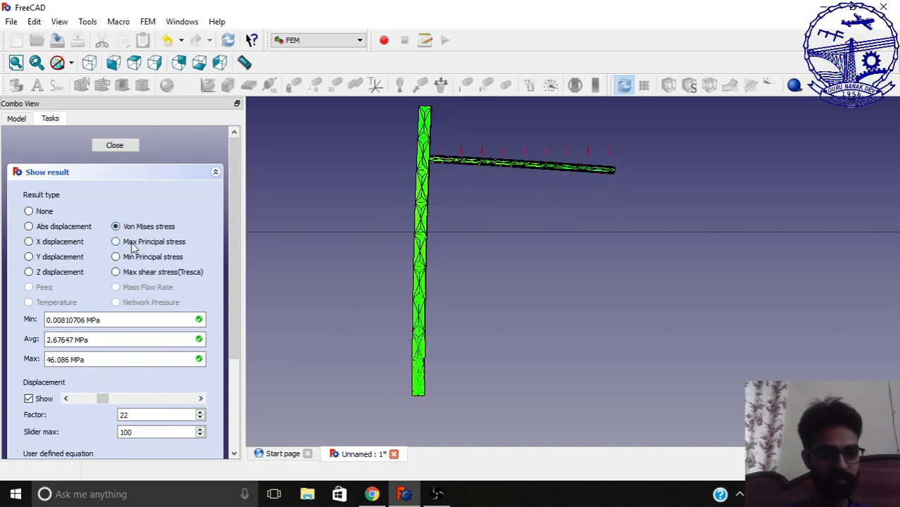
click(116, 242)
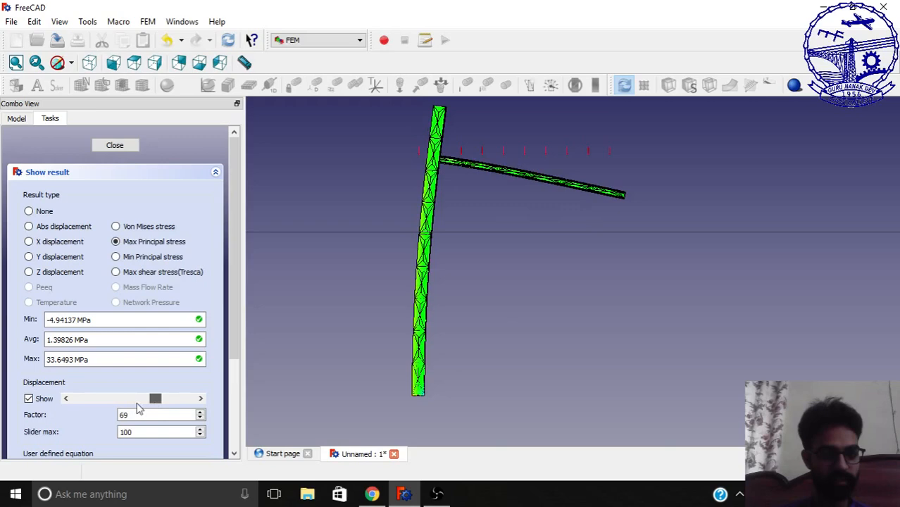
click(28, 257)
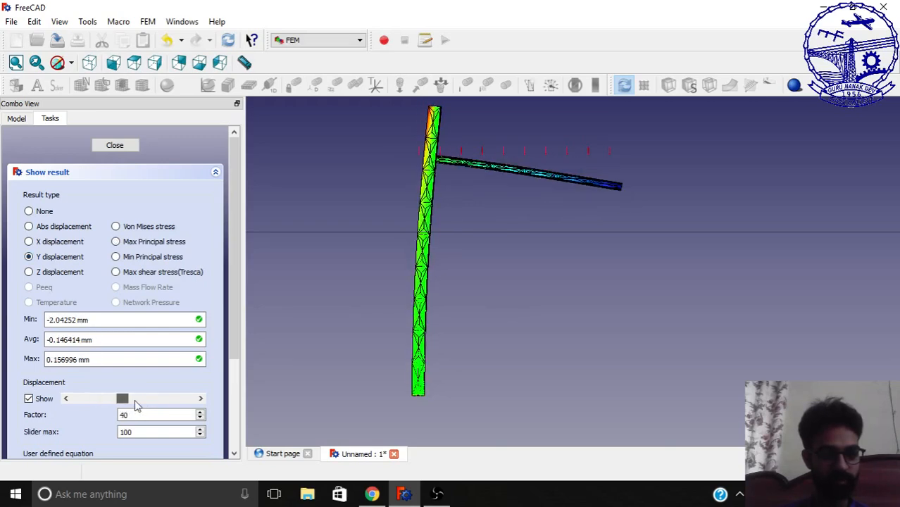
click(28, 226)
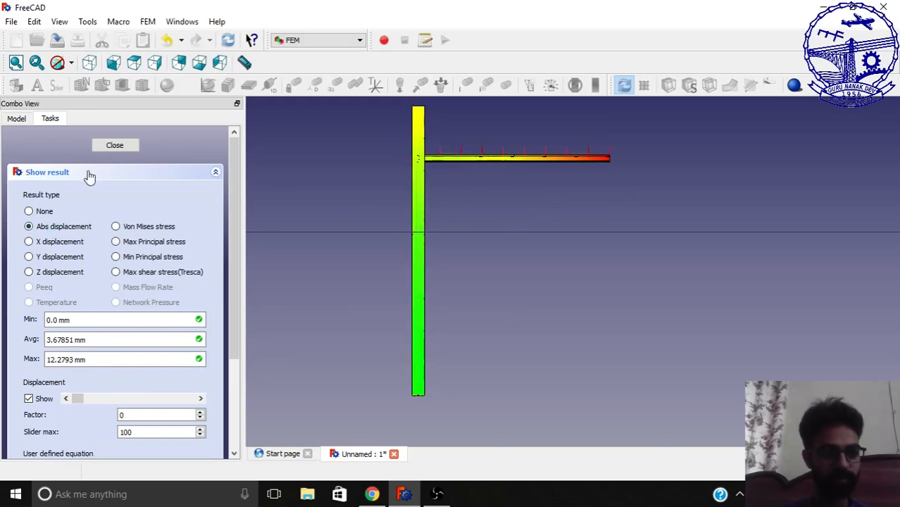
click(114, 146)
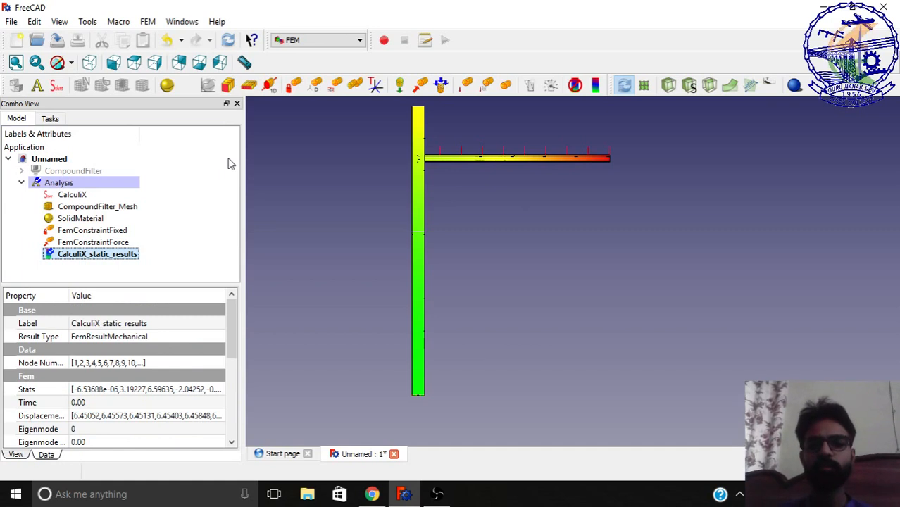
mouse_move(644, 84)
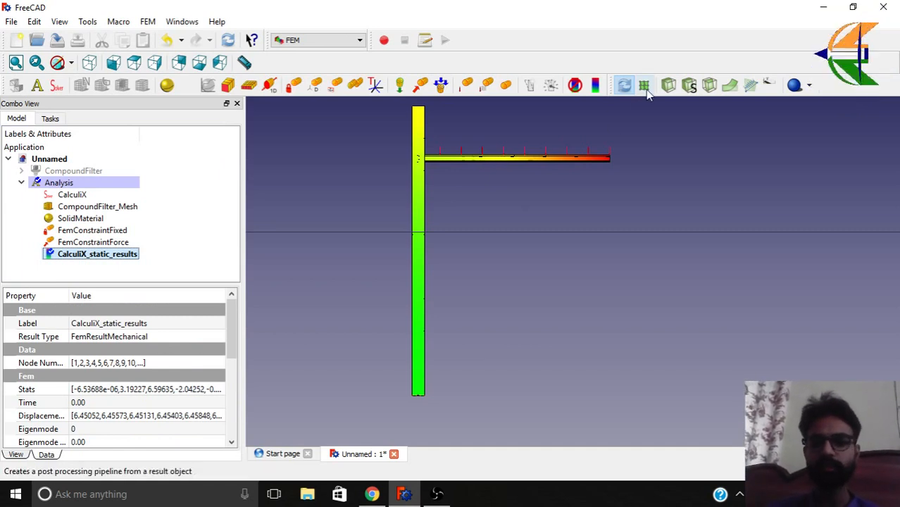
- Create a post-processing pipeline from the results, select it, and add a scalar clip filter
click(643, 85)
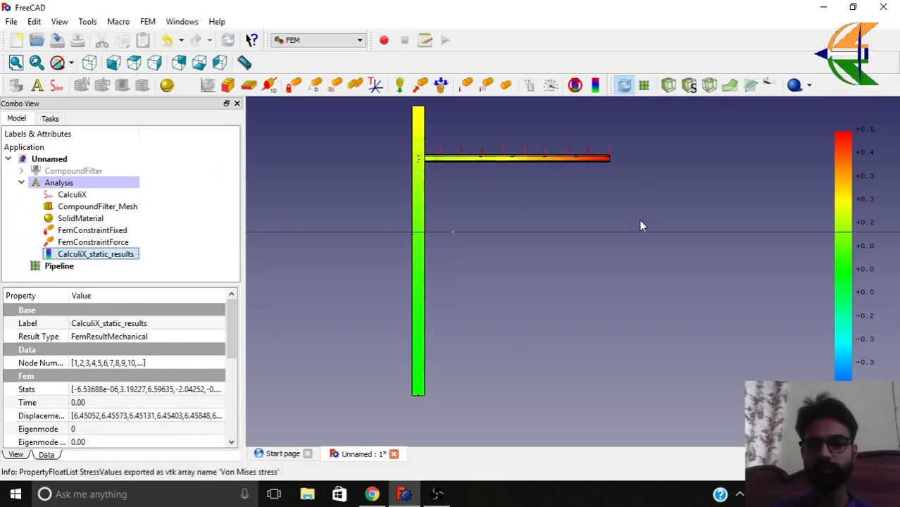
mouse_move(637, 214)
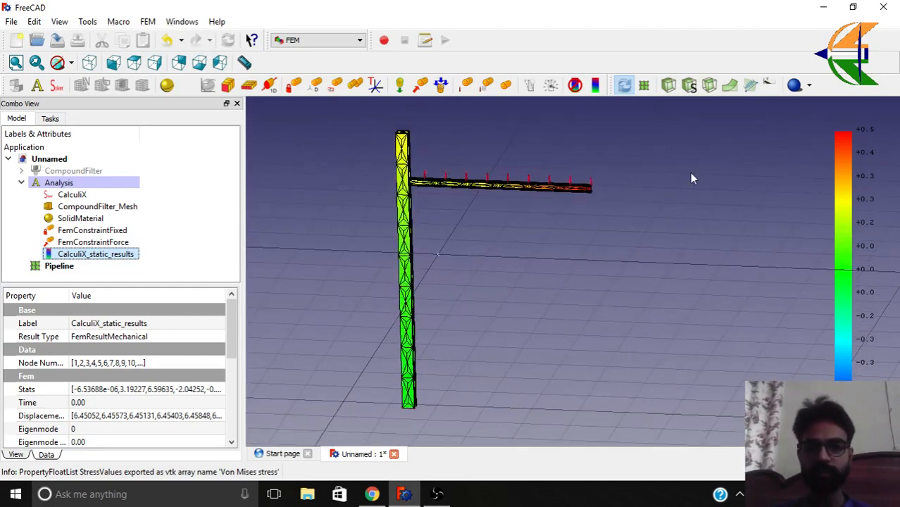
click(59, 265)
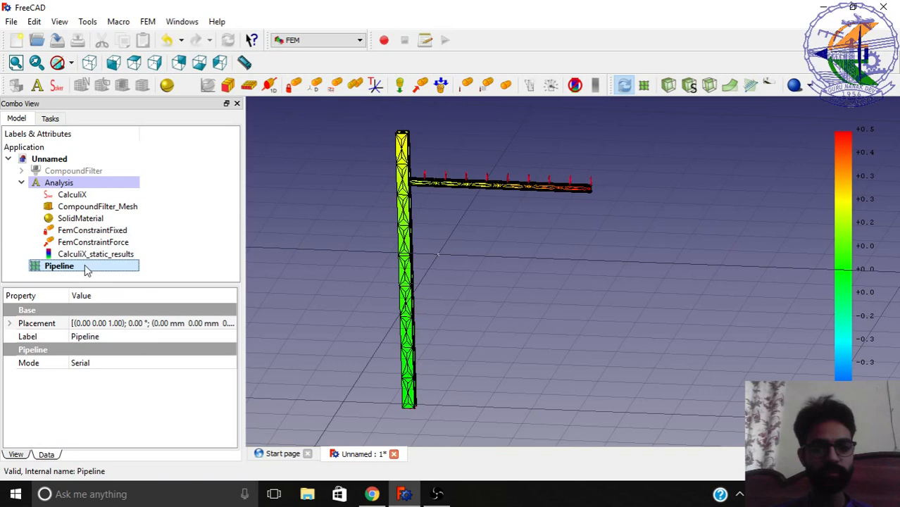
mouse_move(691, 85)
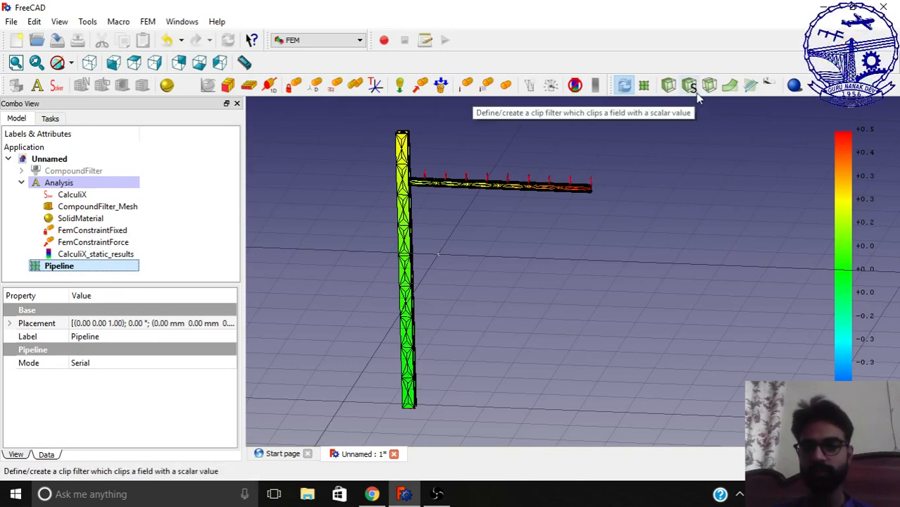
click(690, 85)
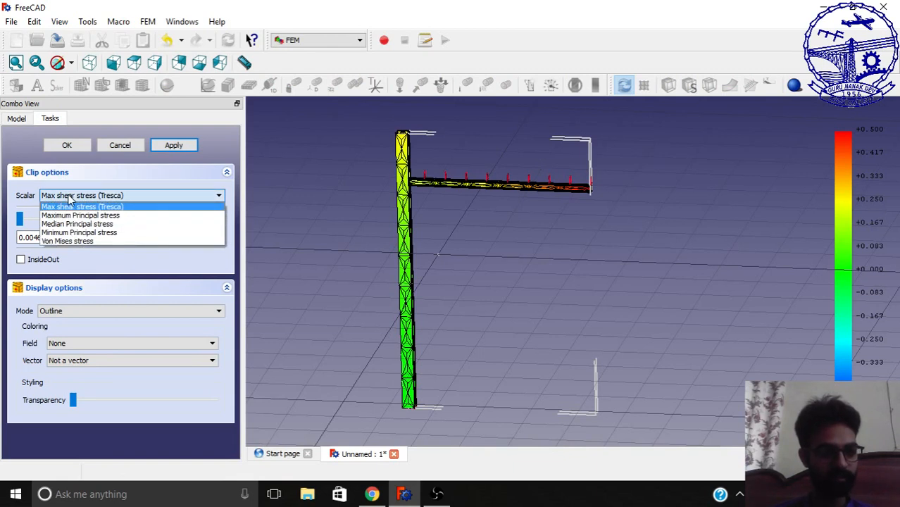
- Clip by Von Mises stress at 7.841, shown as surface with edges, Von Mises coloured, partly transparent
click(67, 241)
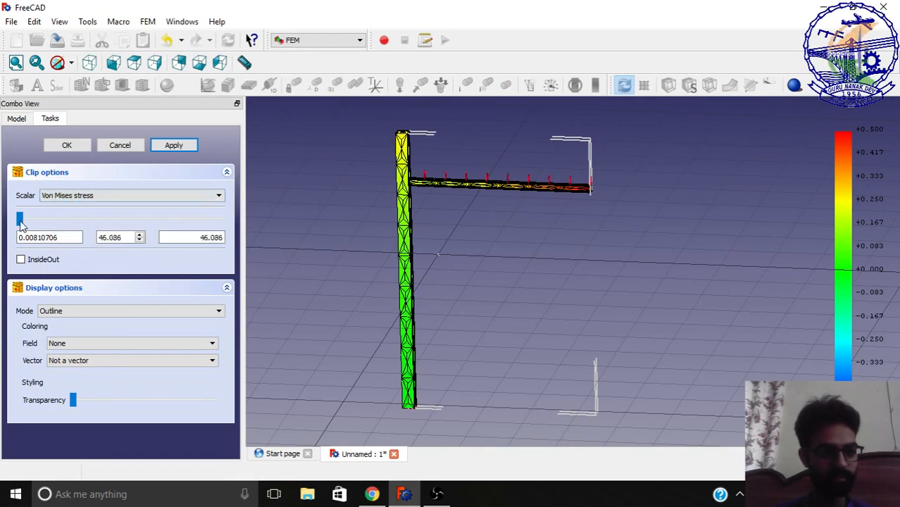
drag(19, 219, 72, 218)
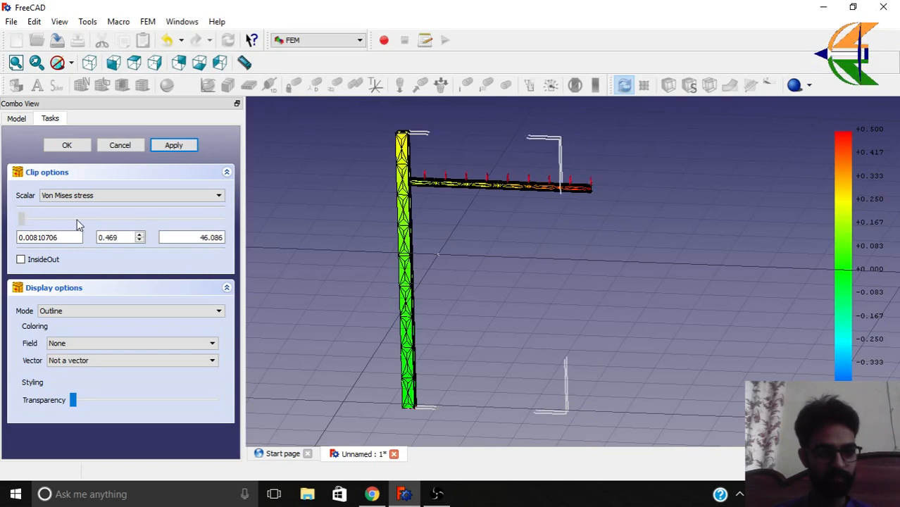
drag(72, 218, 56, 219)
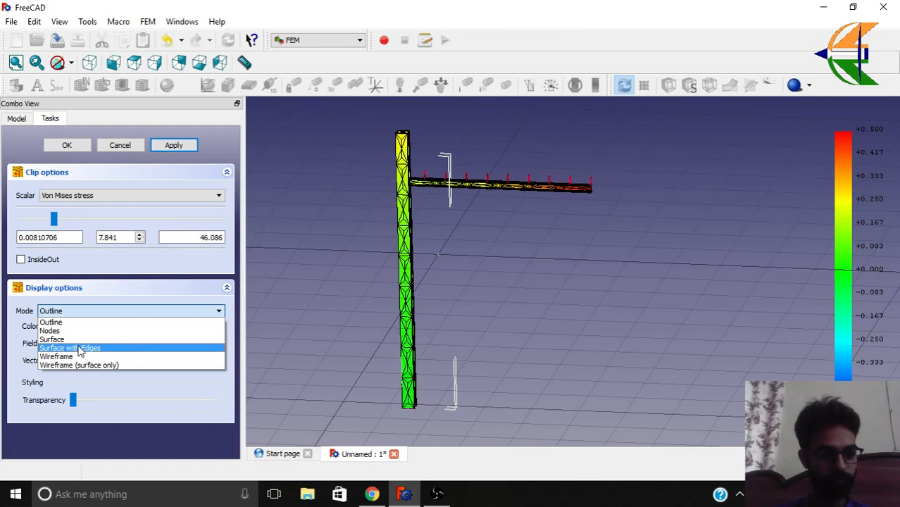
click(70, 347)
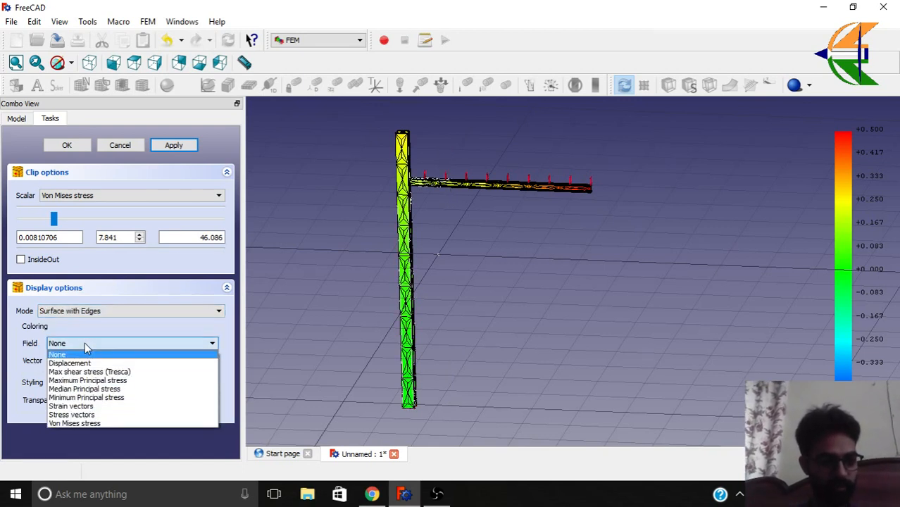
click(75, 423)
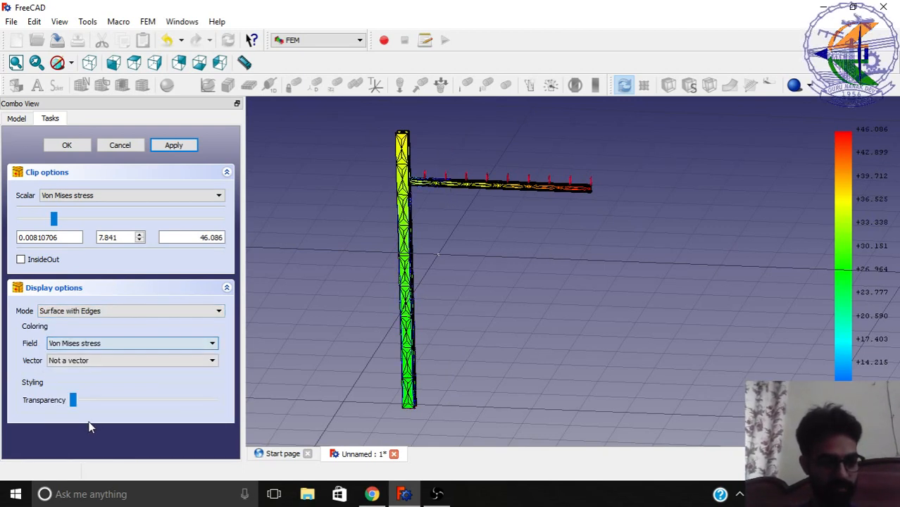
drag(73, 400, 113, 400)
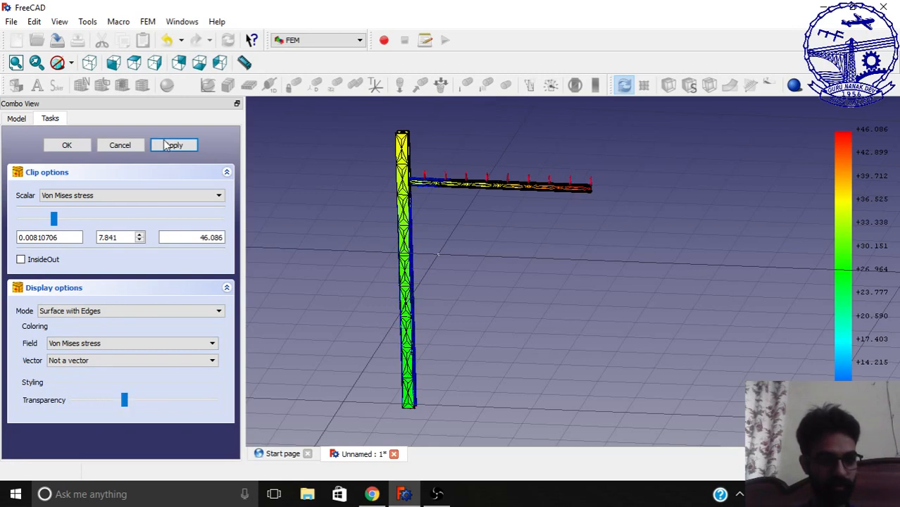
click(67, 145)
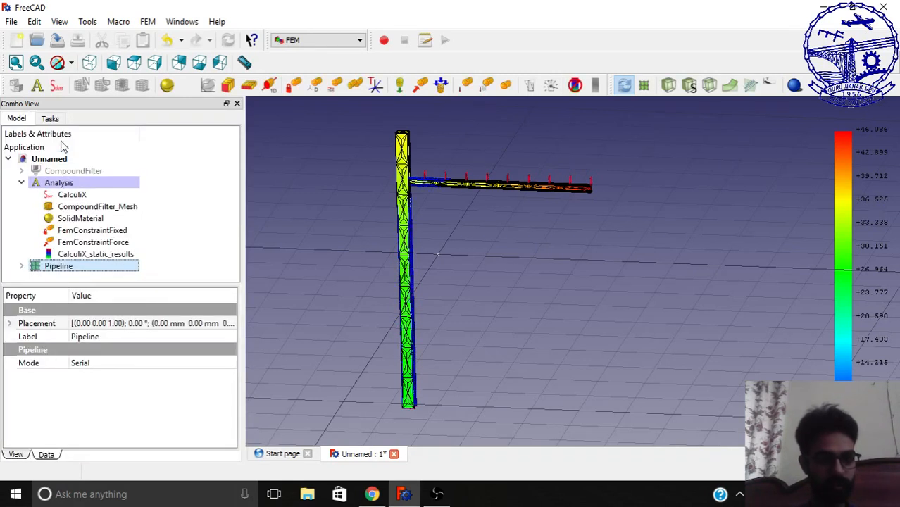
- Reopen and close the ScalarClip settings, delete the filter, and reselect Pipeline
click(97, 207)
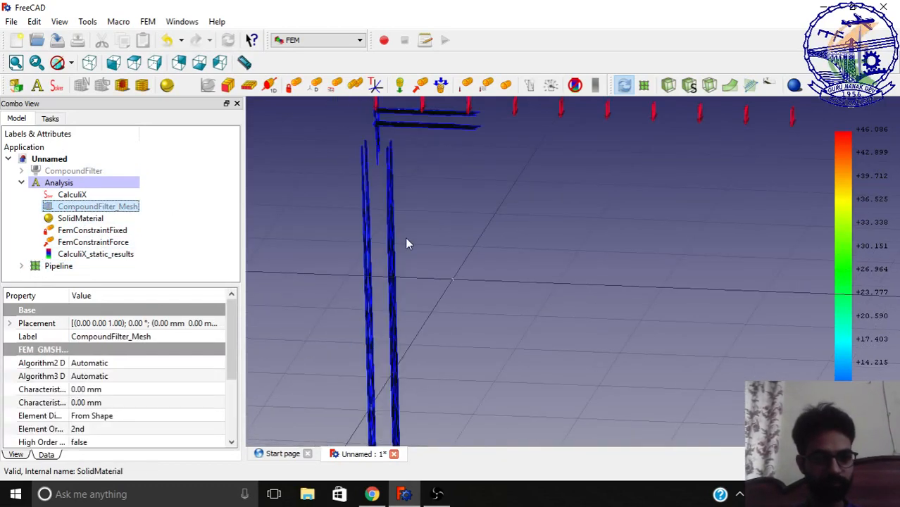
click(58, 255)
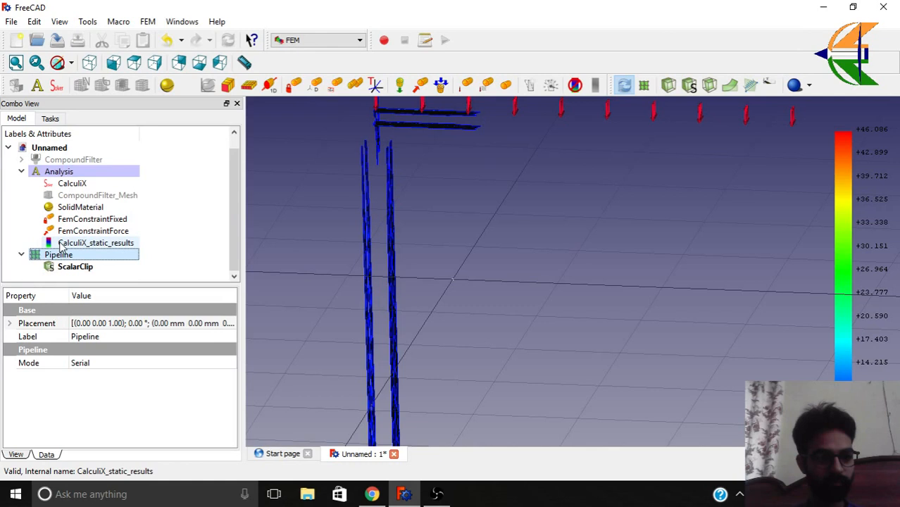
double_click(75, 267)
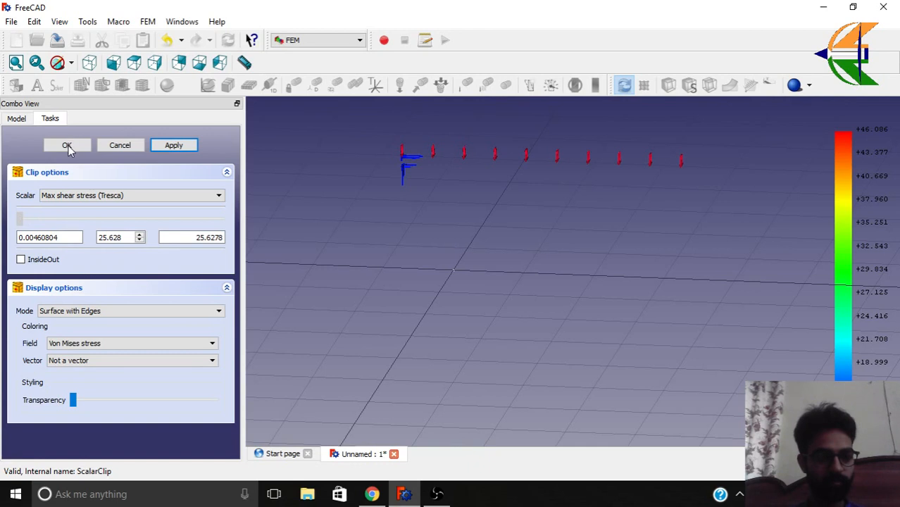
click(67, 145)
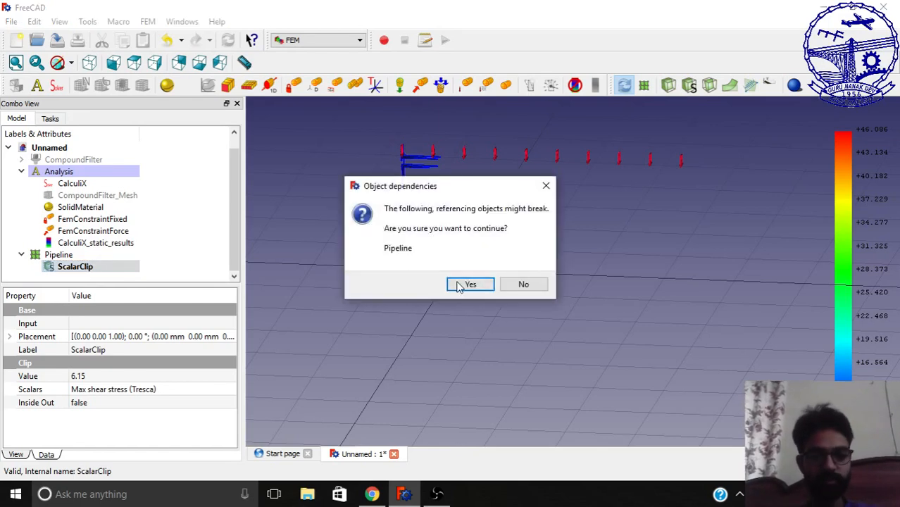
click(469, 283)
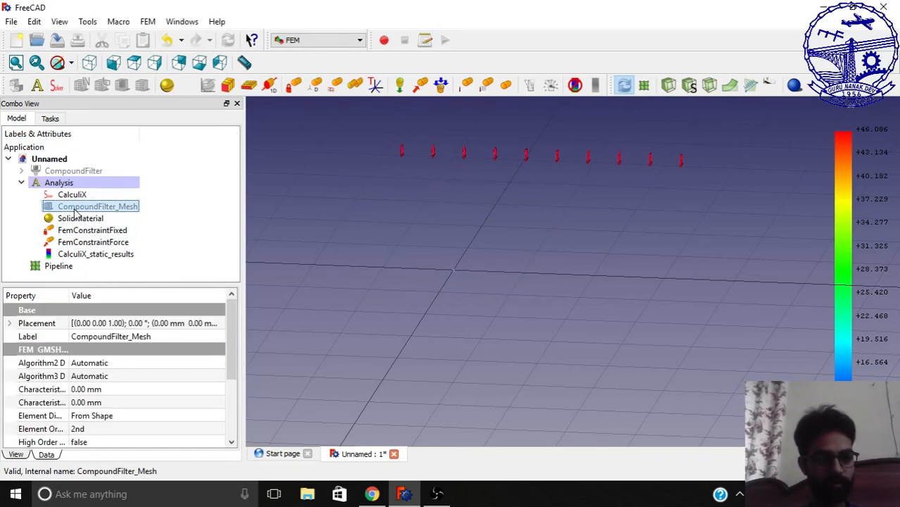
click(59, 266)
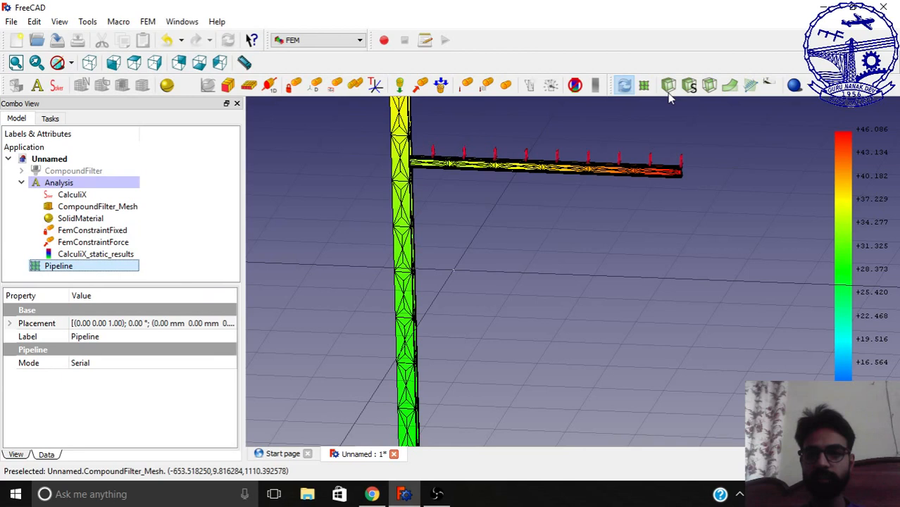
mouse_move(669, 85)
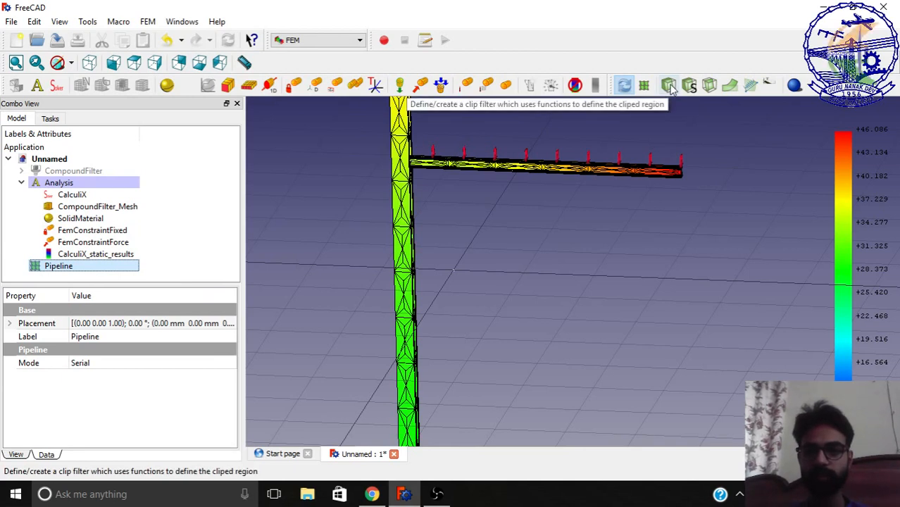
click(667, 85)
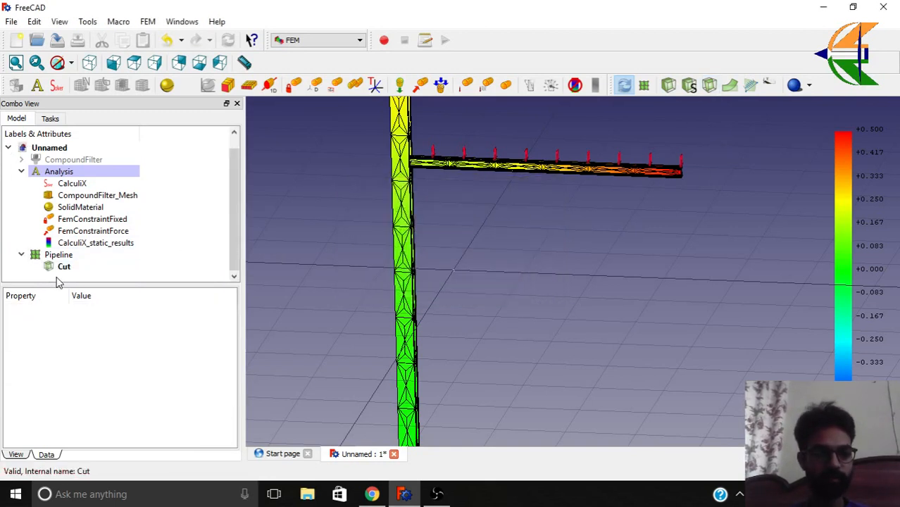
click(58, 254)
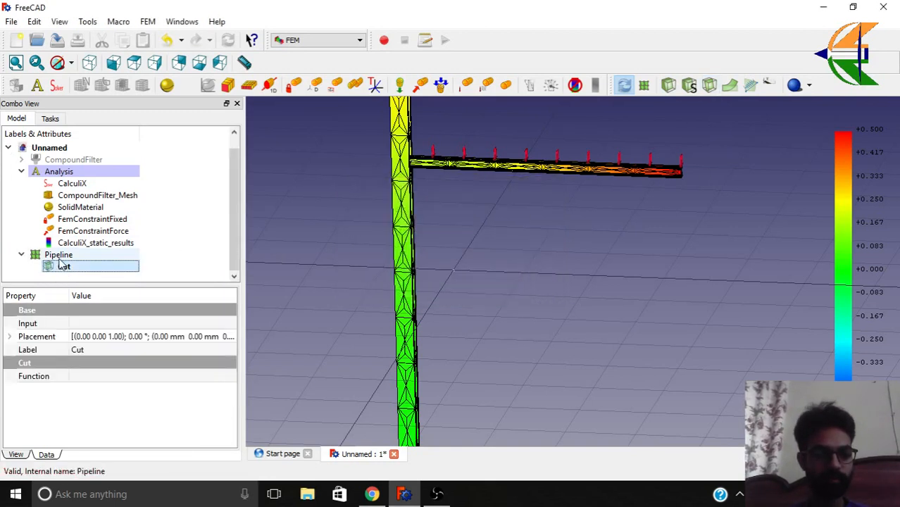
click(64, 266)
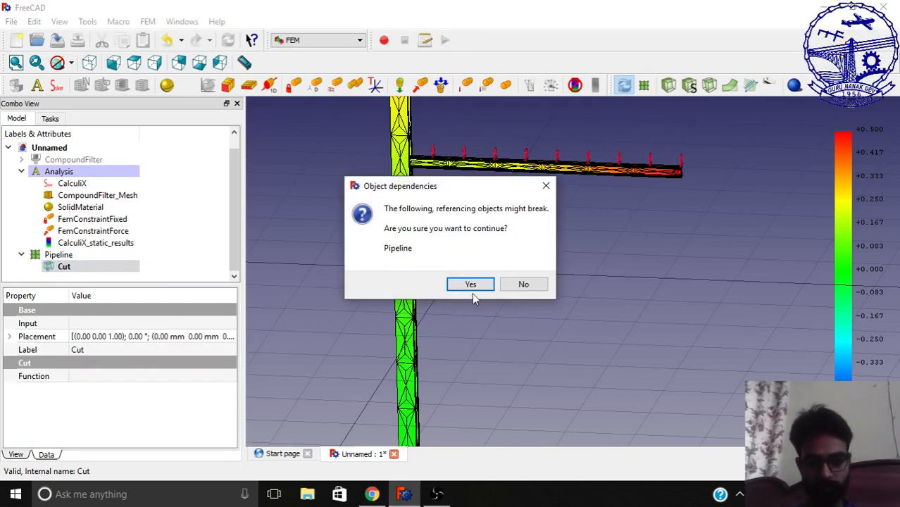
click(470, 284)
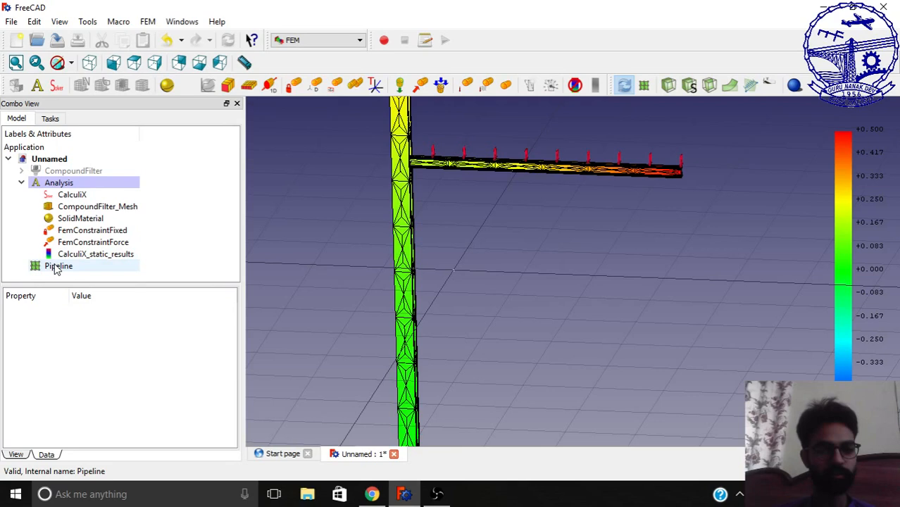
click(59, 266)
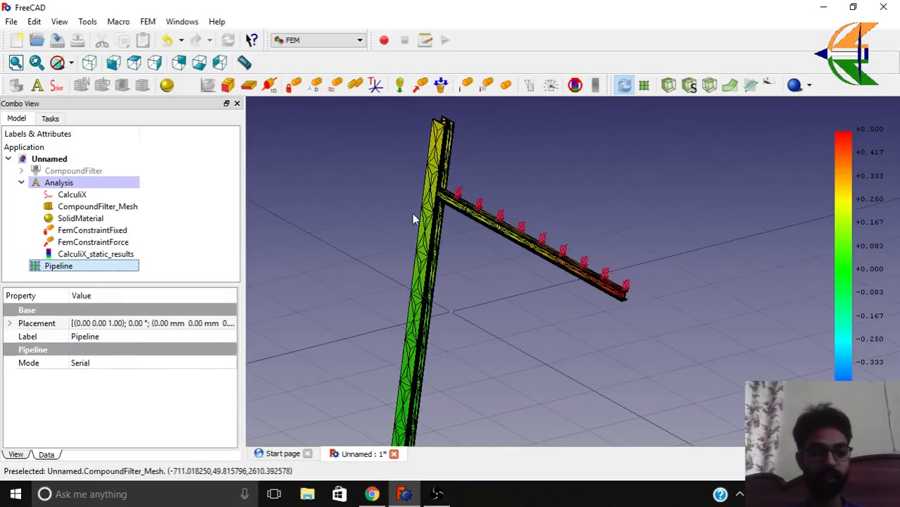
- Reopen the static results and show Von Mises stress (max 46.086 MPa) at deformation factor 21
double_click(95, 253)
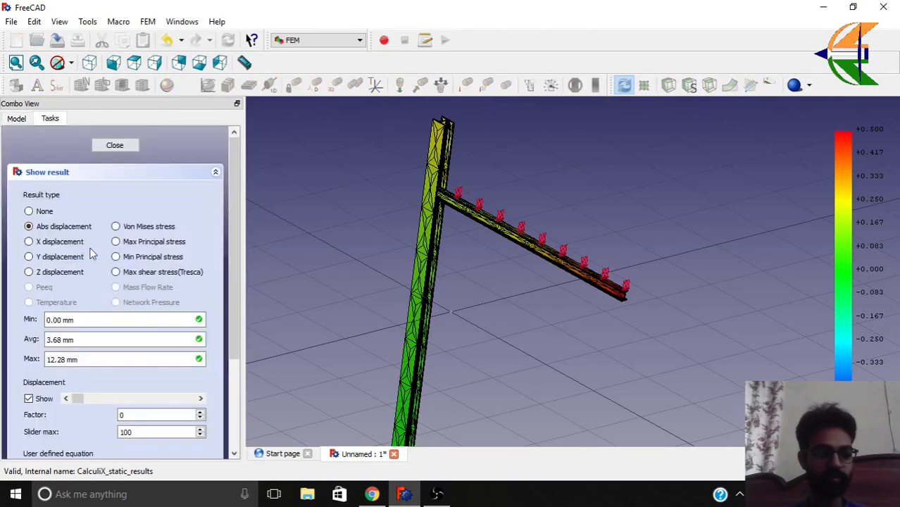
click(116, 226)
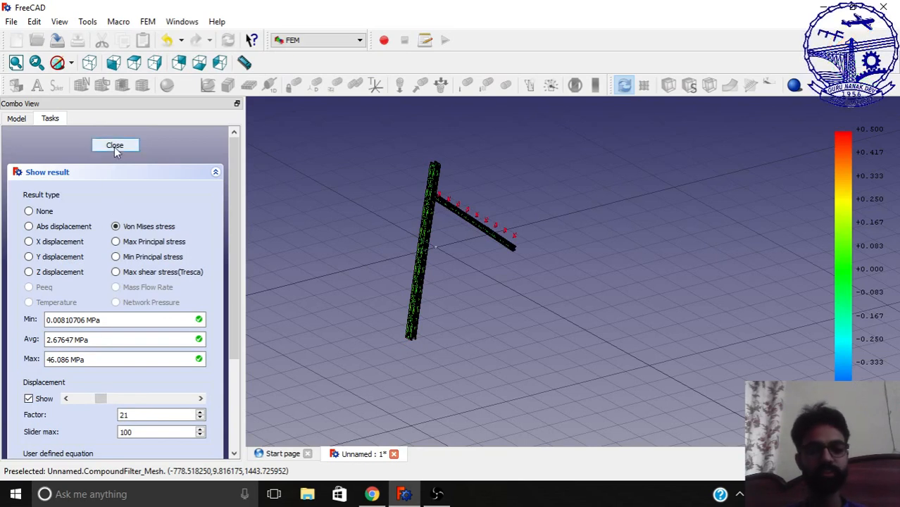
click(115, 145)
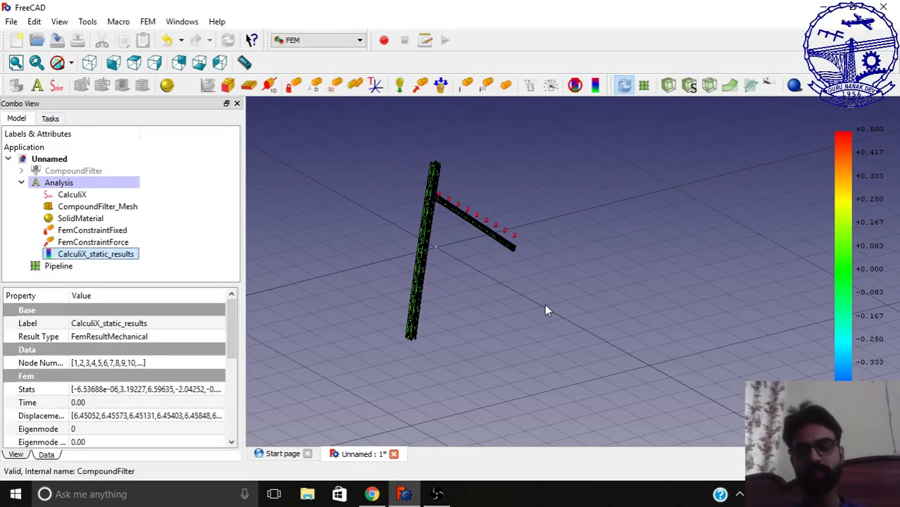